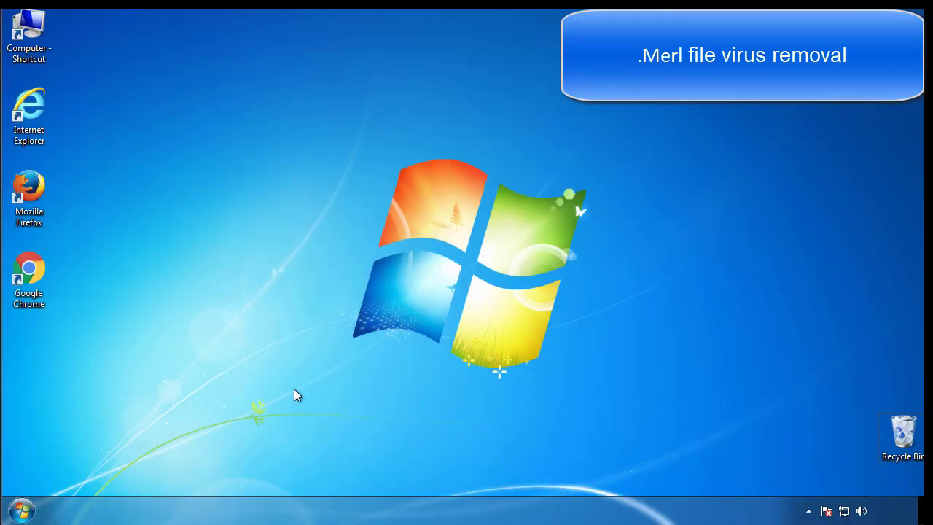
Launch msconfig, enable Minimal Safe boot on the Boot tab, and restart into Safe Mode.
click(20, 508)
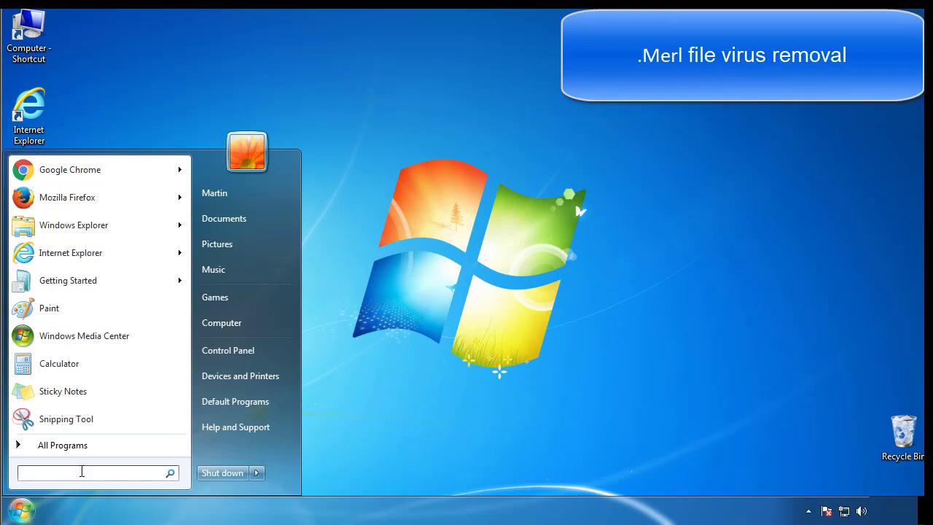
text(mscon)
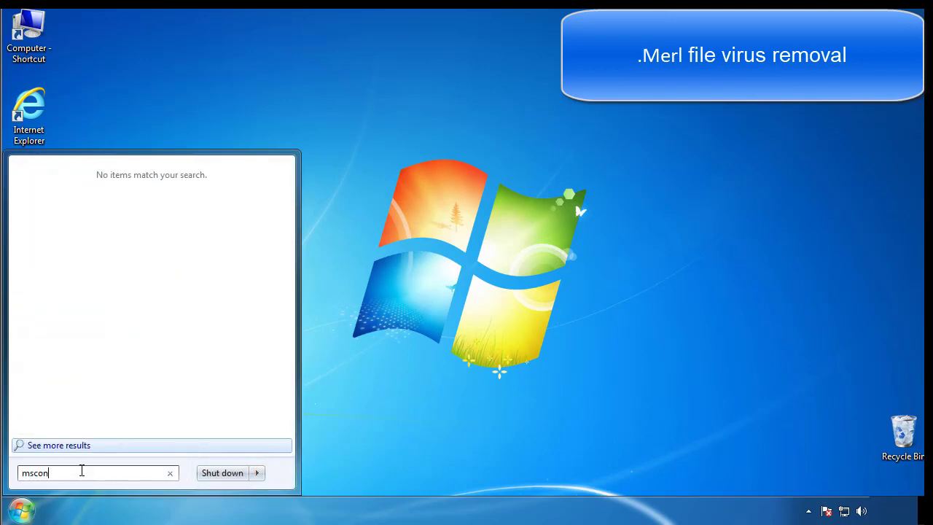
key(Return)
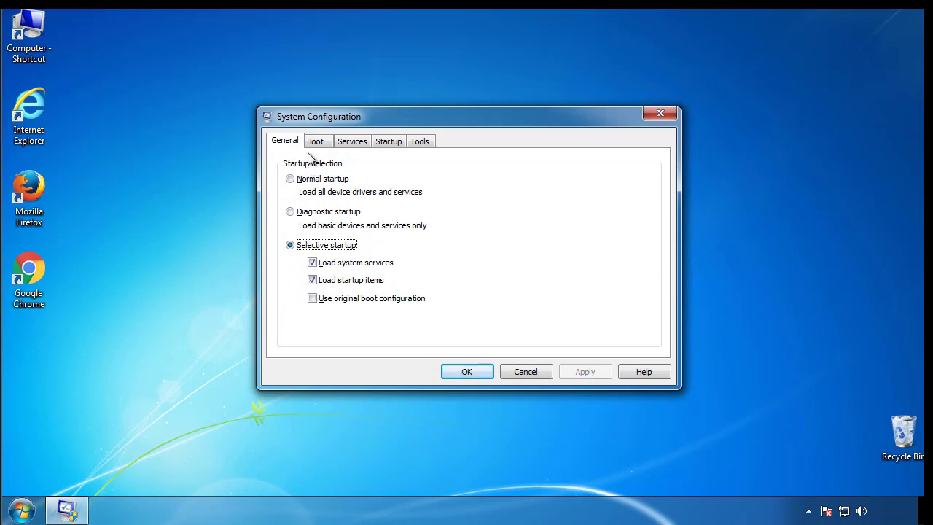
click(315, 141)
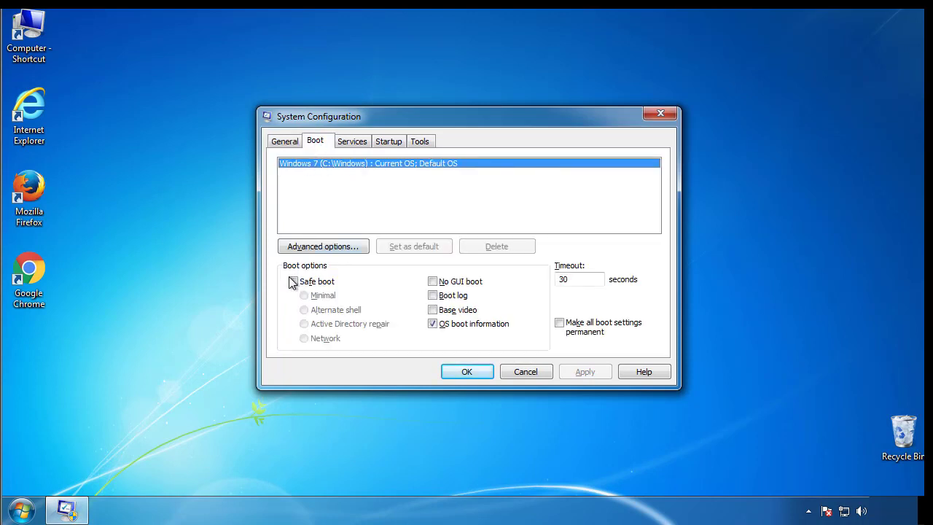
click(293, 281)
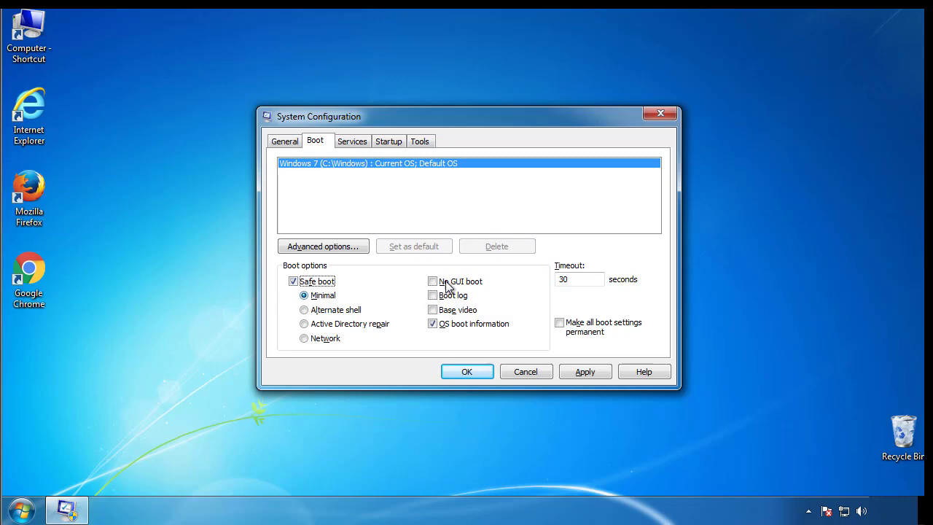
mouse_move(467, 371)
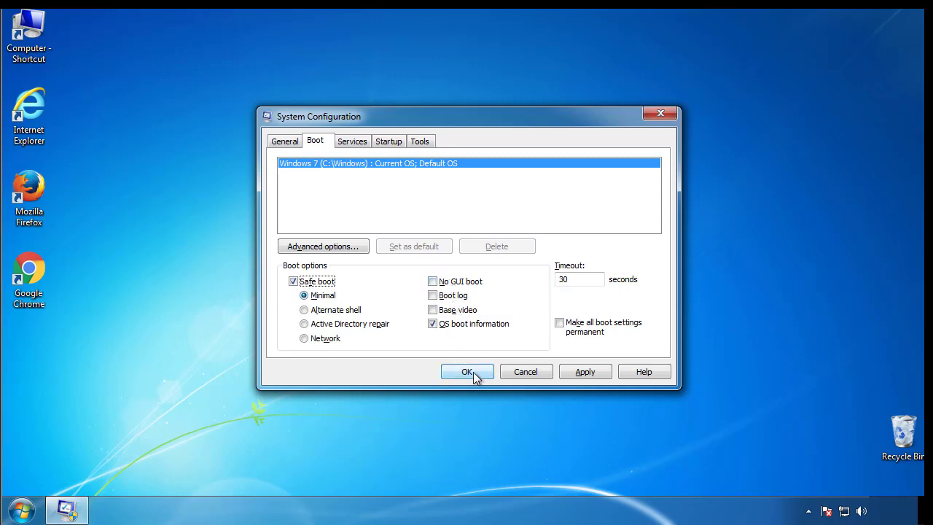
click(467, 371)
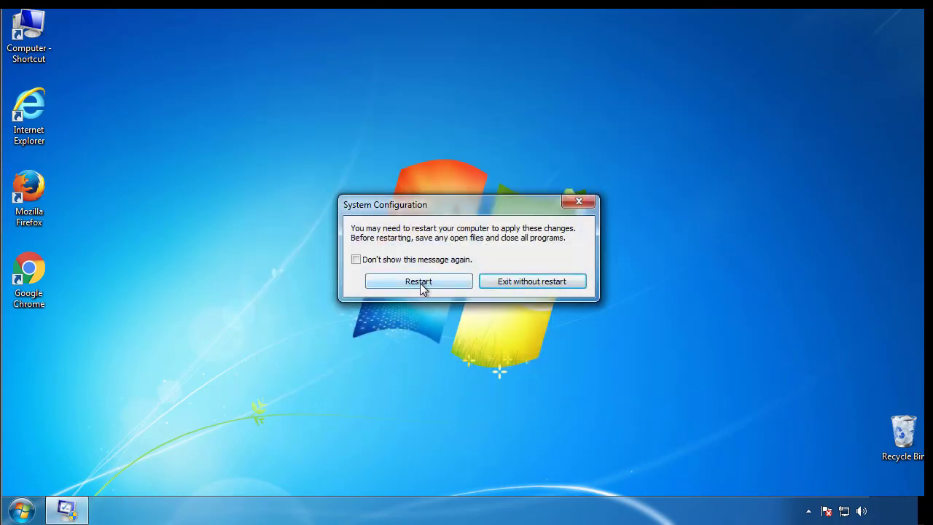
click(418, 282)
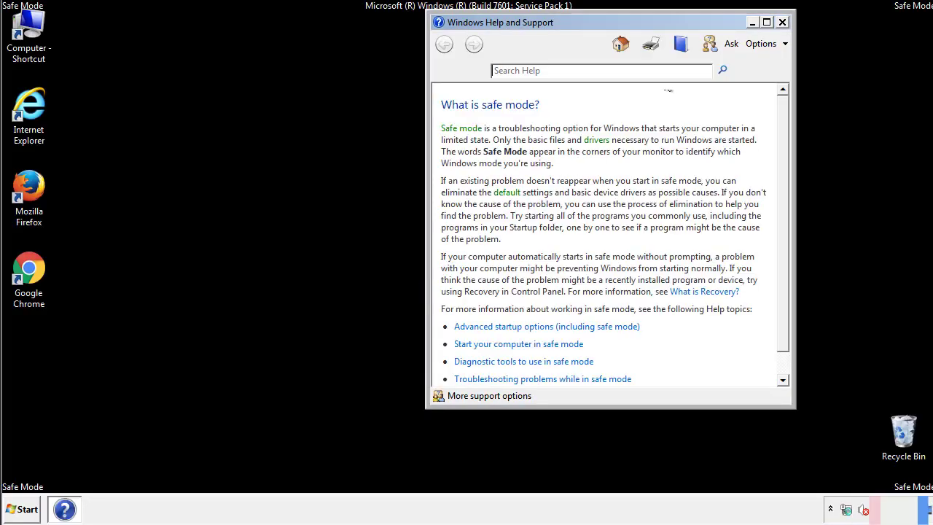
Close the Safe Mode help, view Control Panel's Folder Options, then close Control Panel.
click(782, 21)
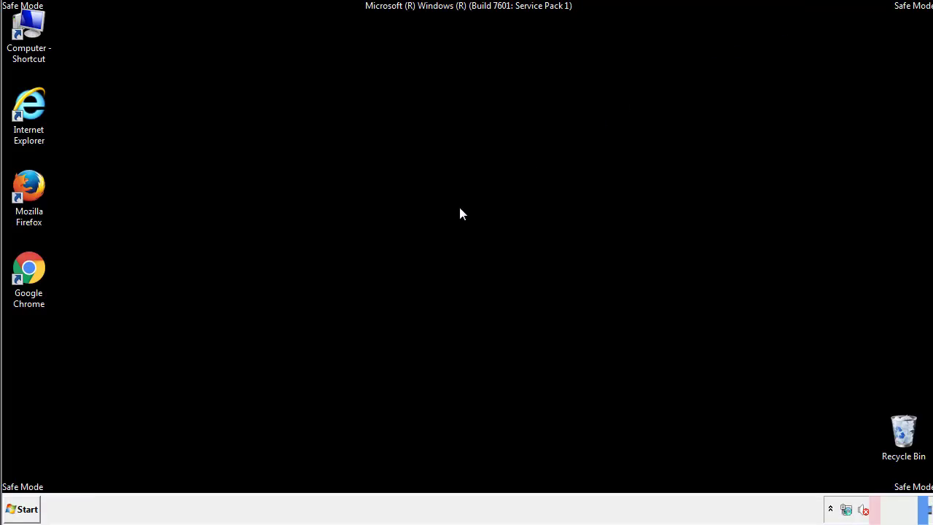
click(22, 509)
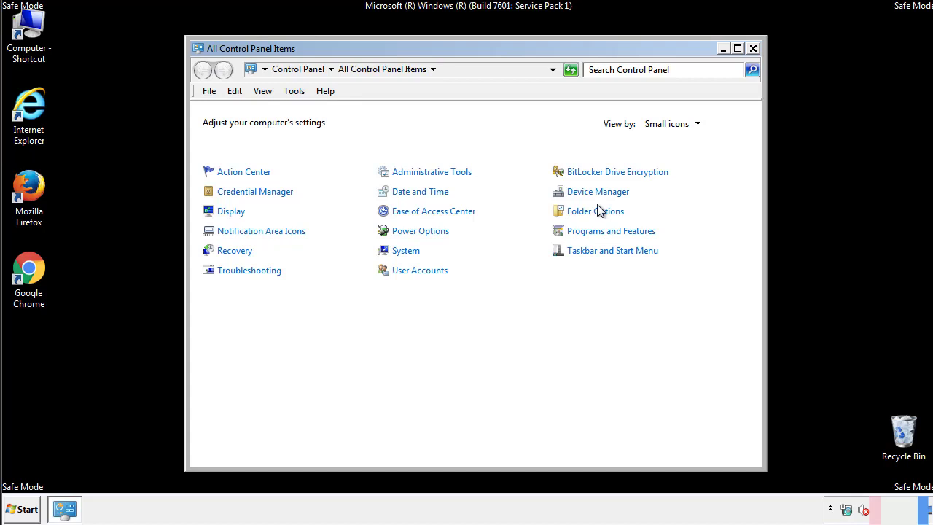
click(595, 211)
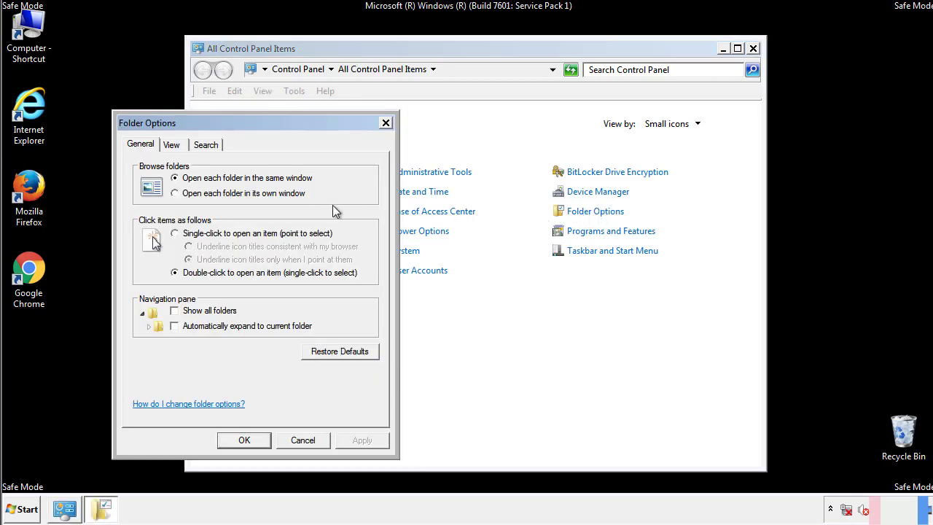
click(172, 144)
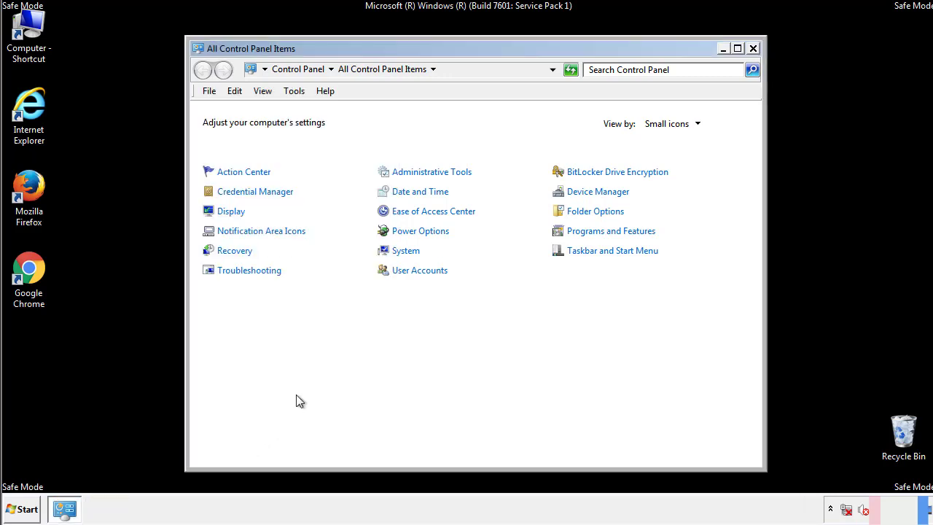
click(752, 49)
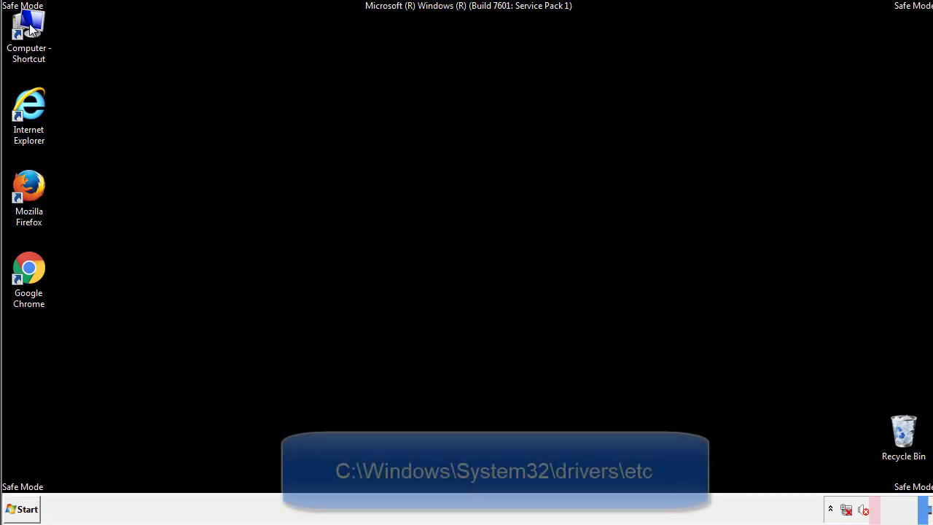
Browse to C:\Windows\System32\drivers\etc and open the hosts file, bringing up Open with.
double_click(29, 32)
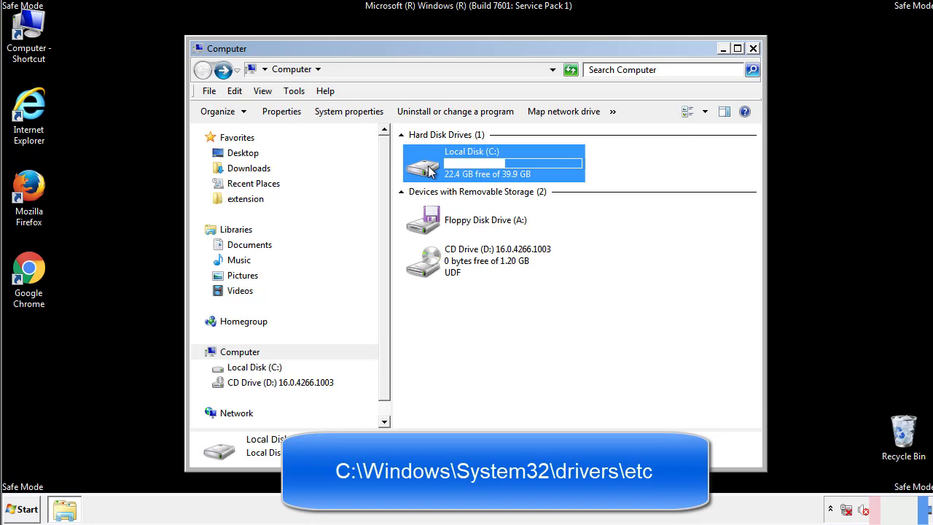
double_click(492, 163)
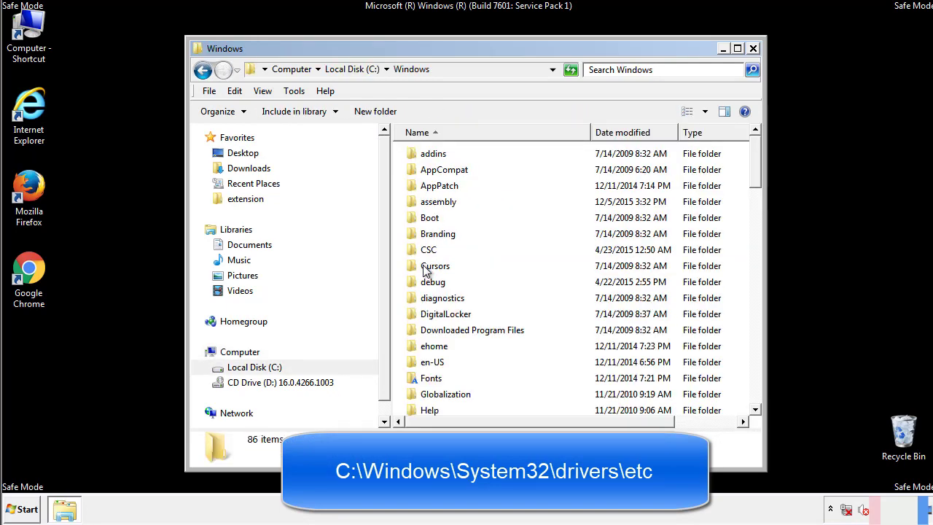
scroll(down, 3)
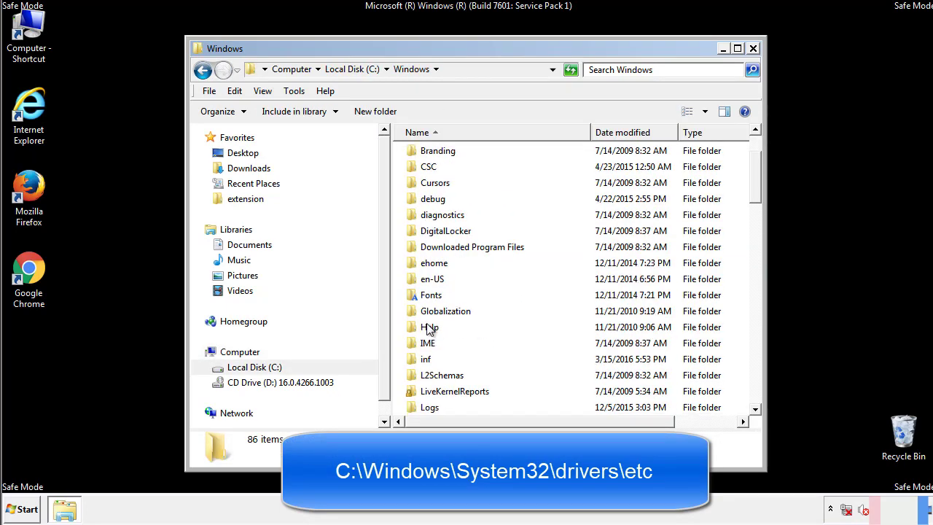
scroll(down, 3)
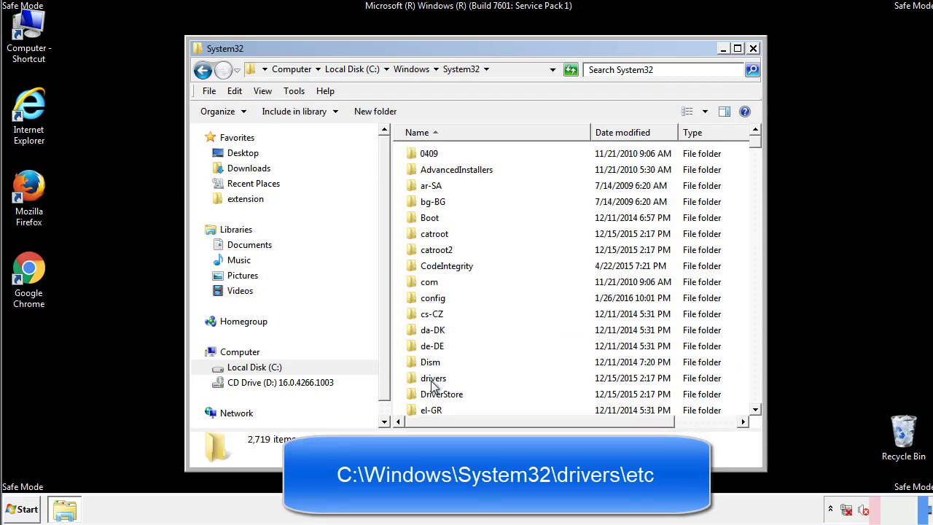
double_click(433, 378)
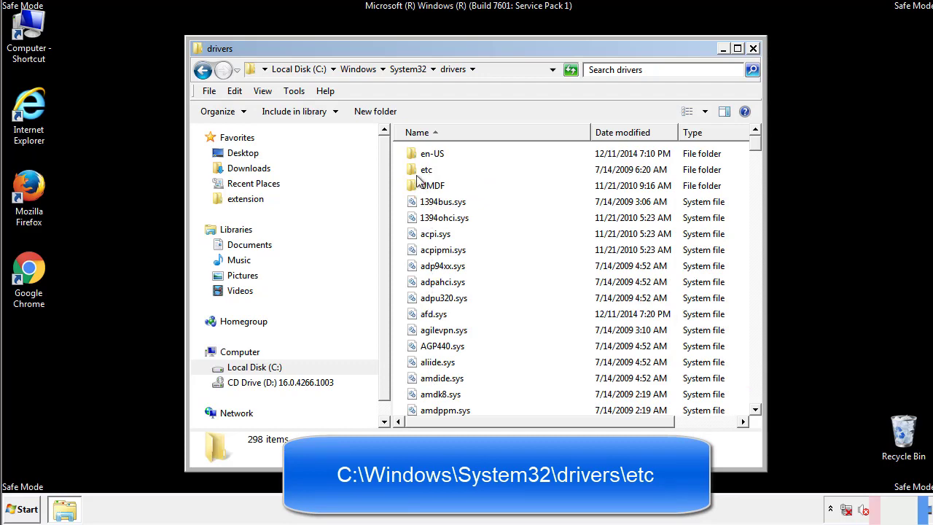
double_click(426, 169)
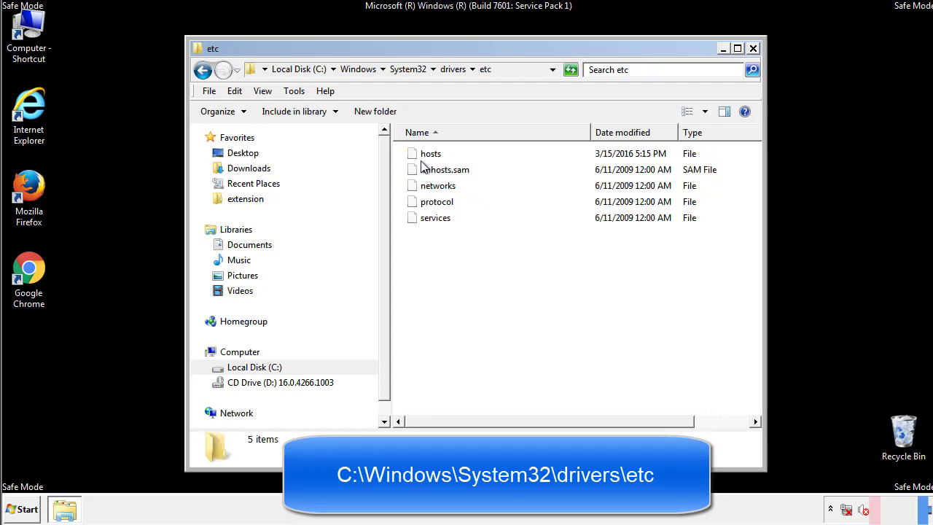
double_click(430, 153)
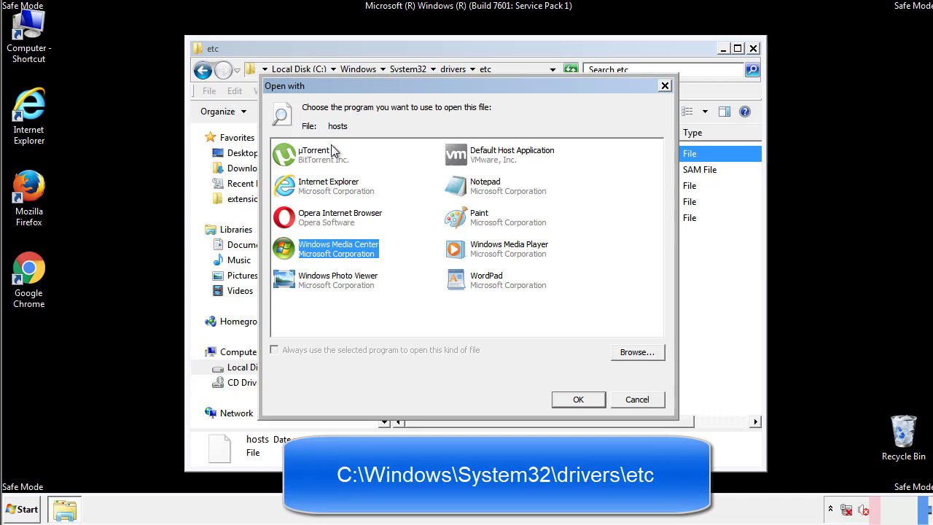
mouse_move(473, 191)
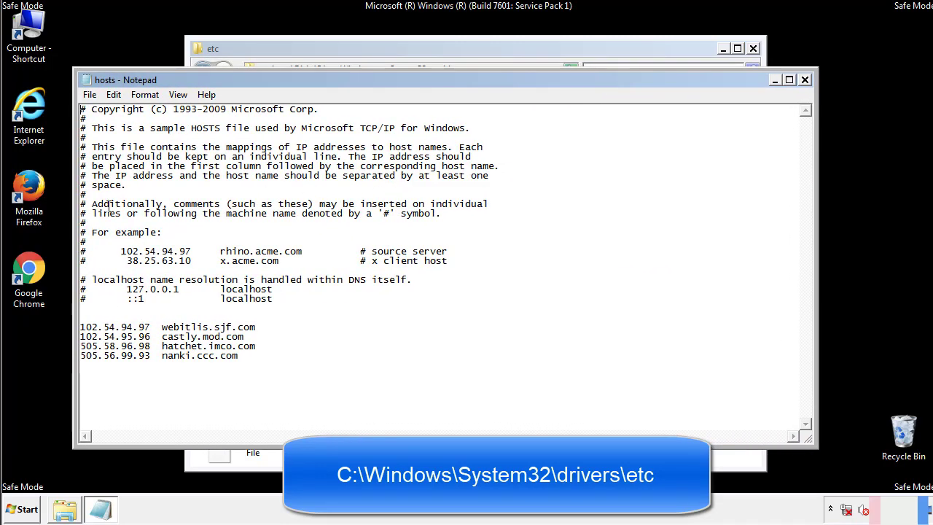
Delete the four malicious host entries, save hosts on closing Notepad, and close Explorer.
click(243, 355)
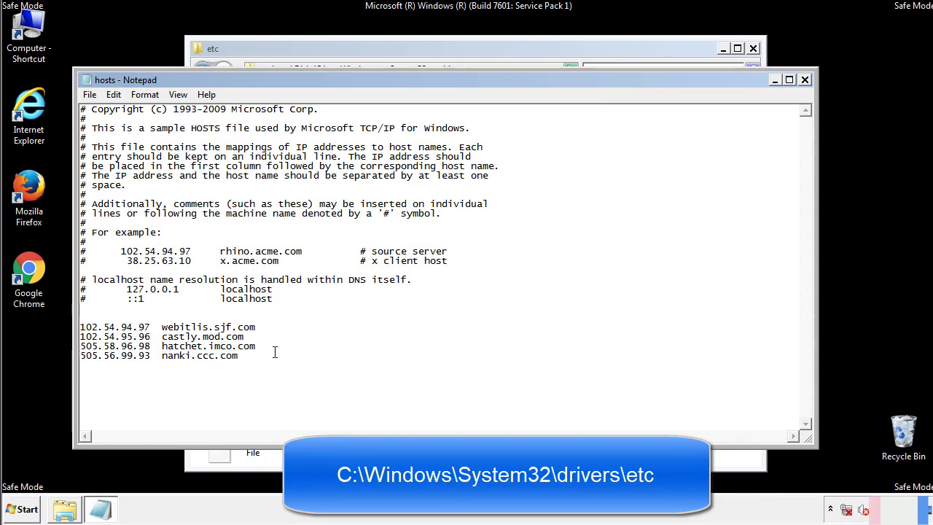
drag(81, 325, 255, 358)
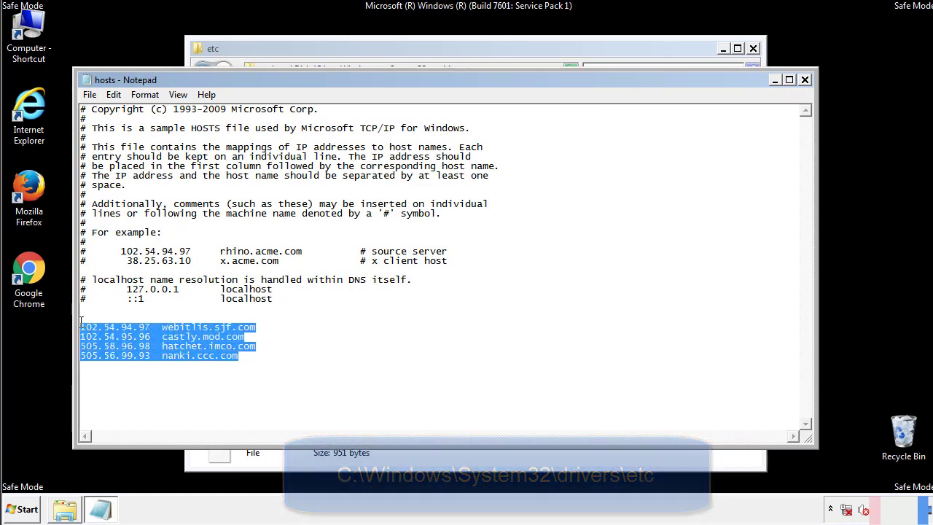
key(Delete)
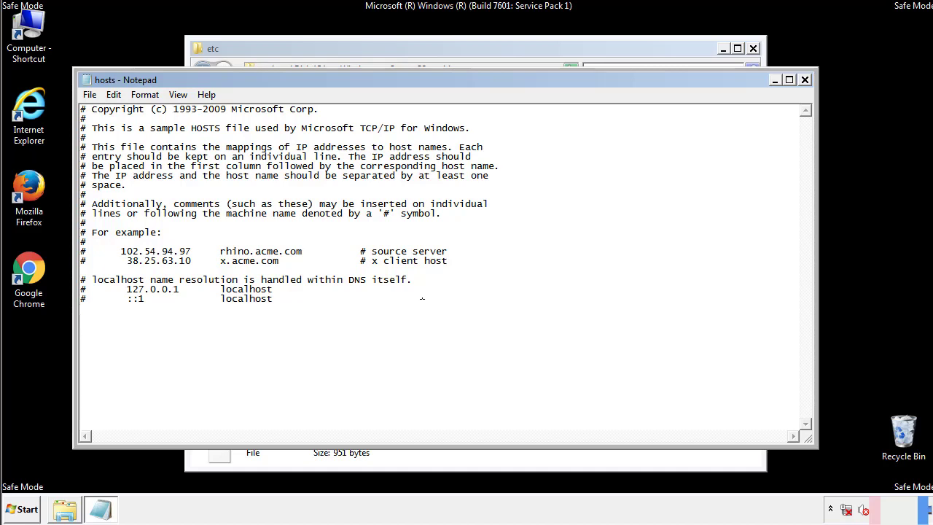
mouse_move(806, 80)
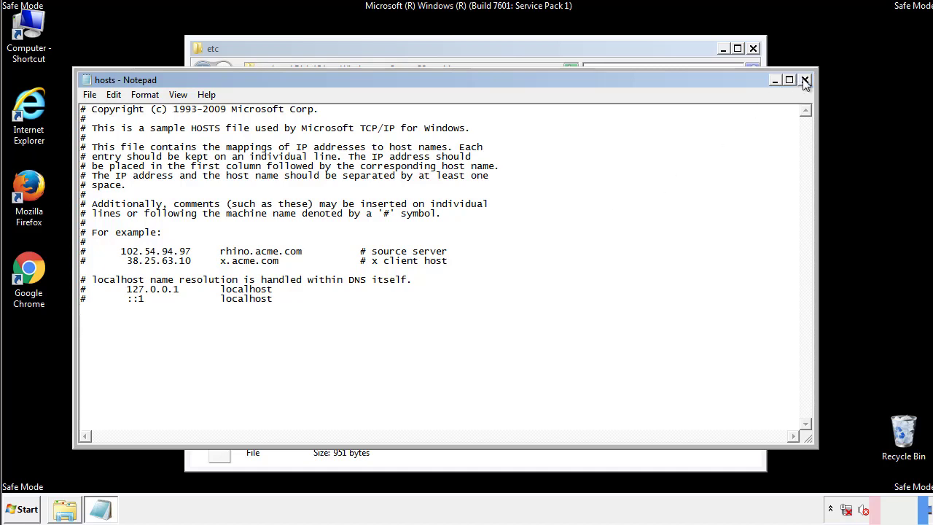
click(805, 80)
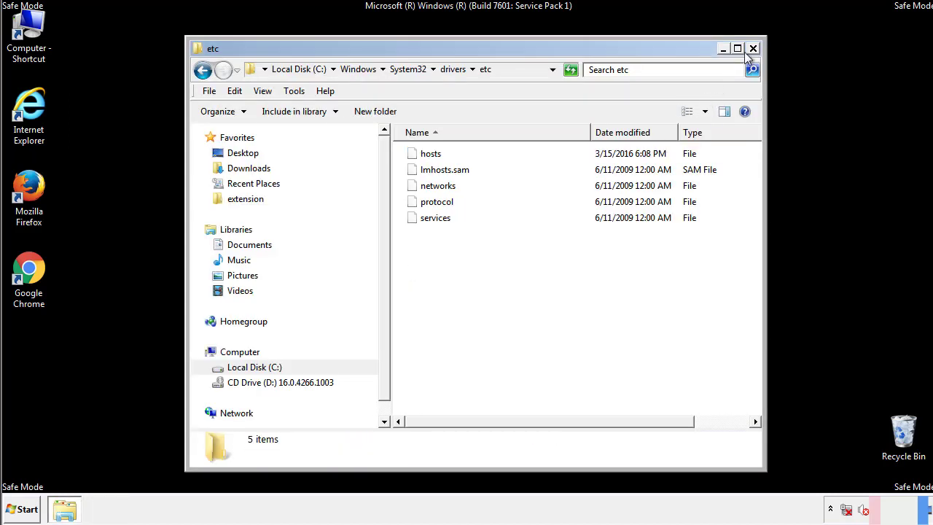
click(753, 48)
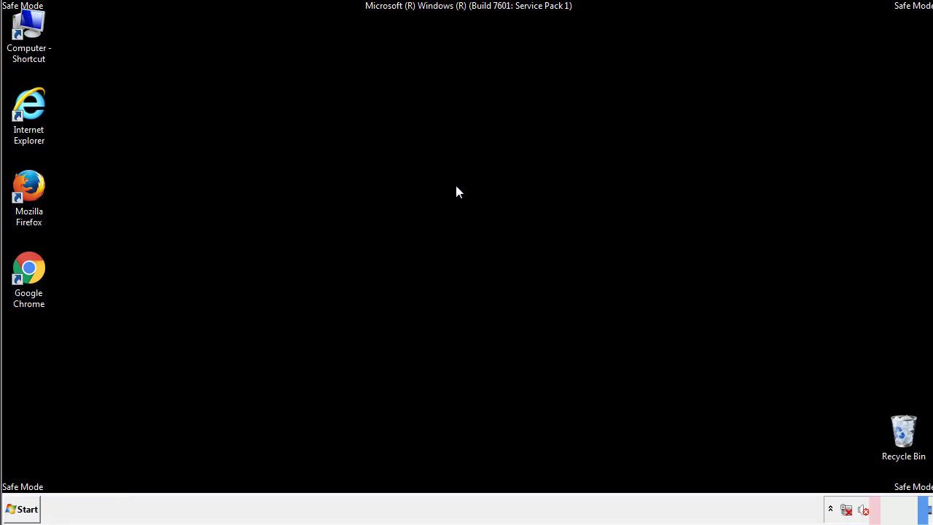
Open the Startup folder from the Start menu's All Programs list.
click(22, 509)
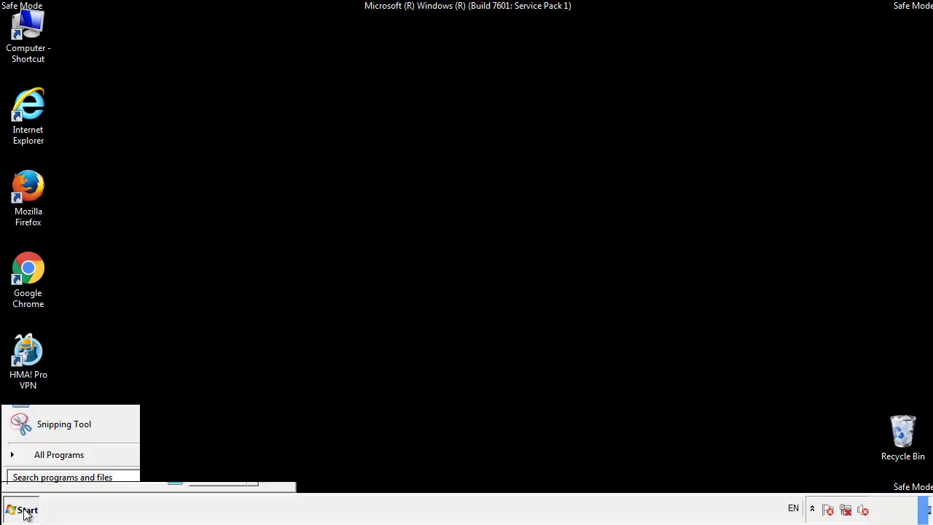
click(59, 454)
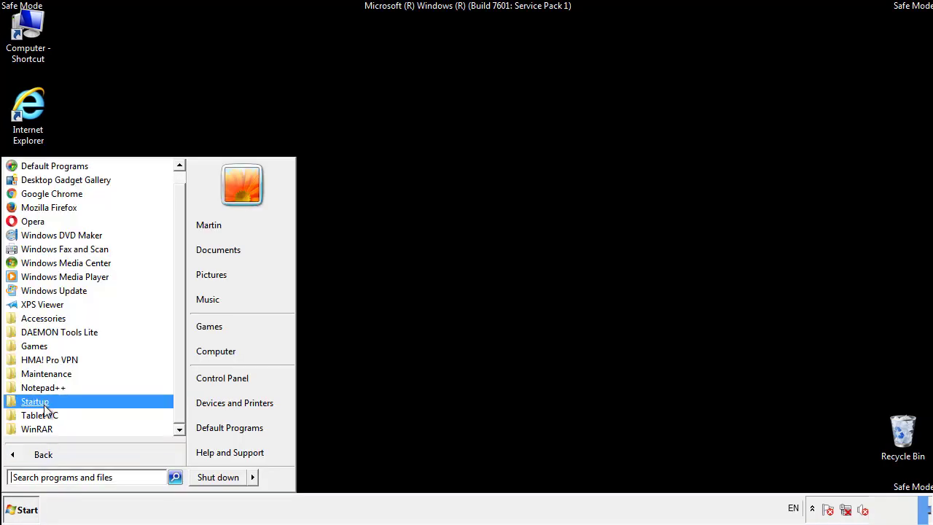
right_click(34, 401)
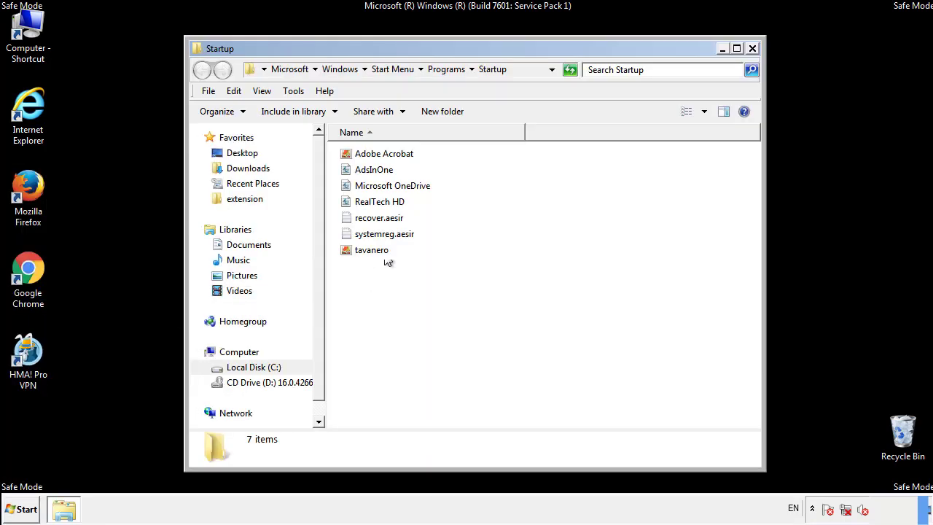
Delete AdsInOne, recover.aesir, systemreg.aesir and tavanero, then close the Startup folder.
click(373, 169)
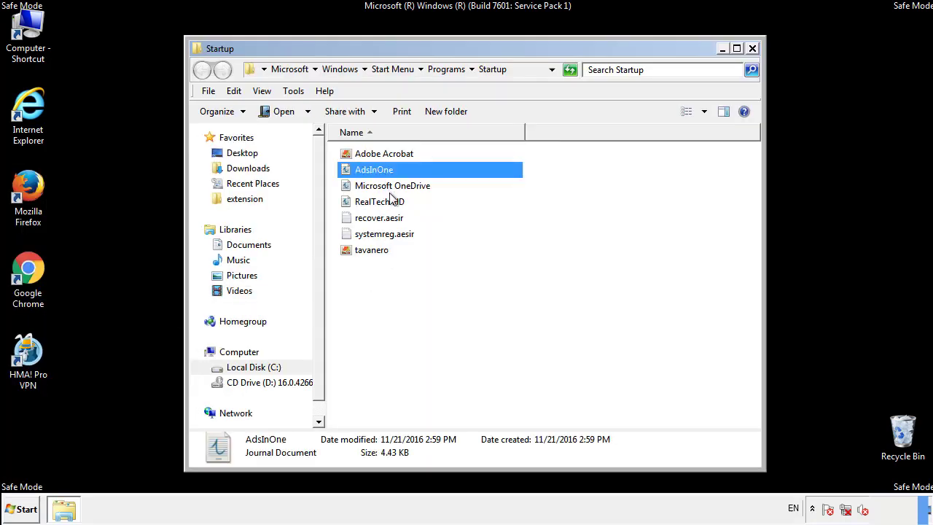
click(384, 233)
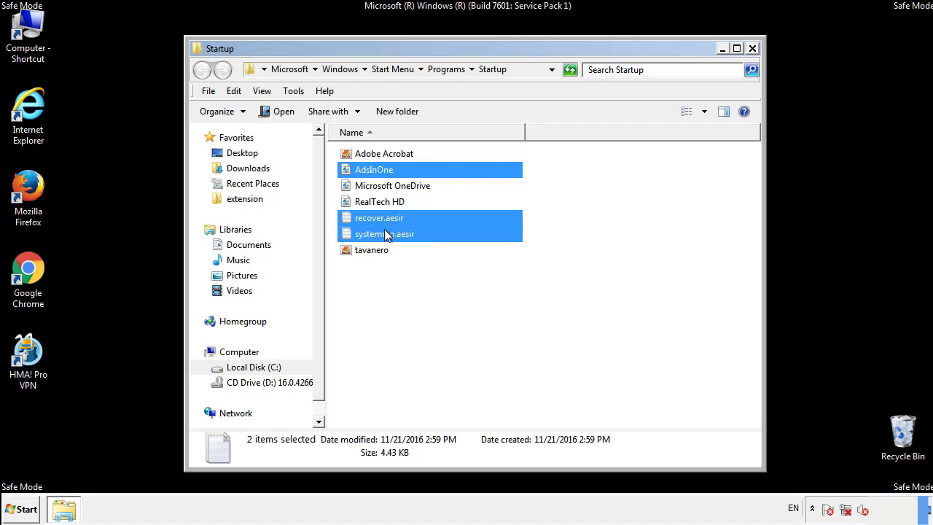
right_click(372, 249)
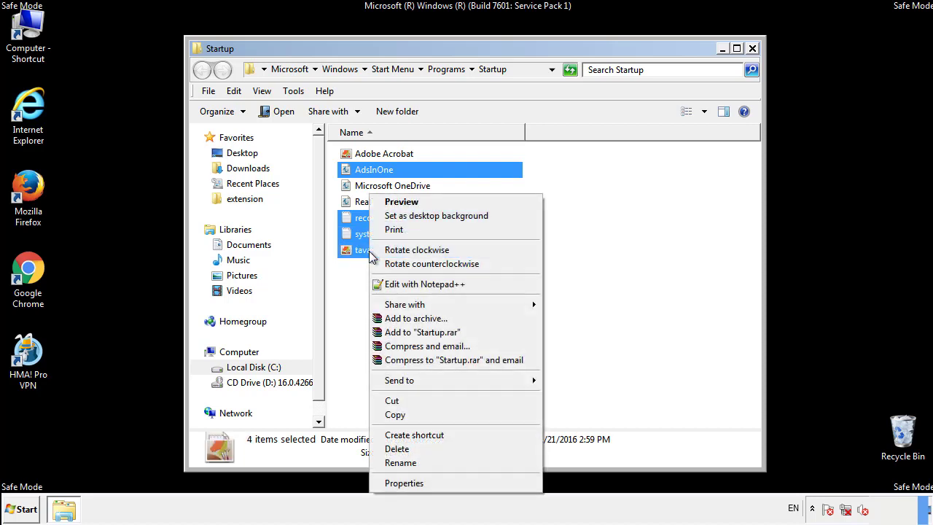
click(397, 448)
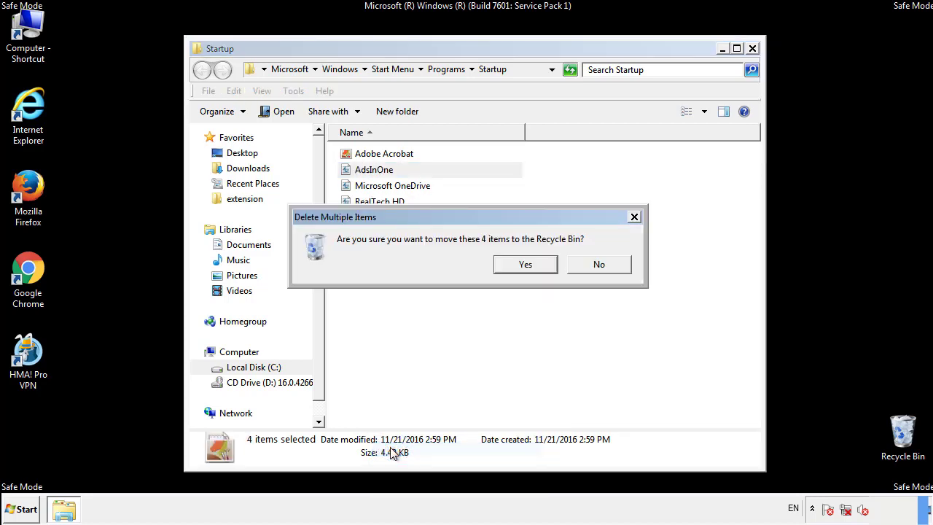
click(525, 264)
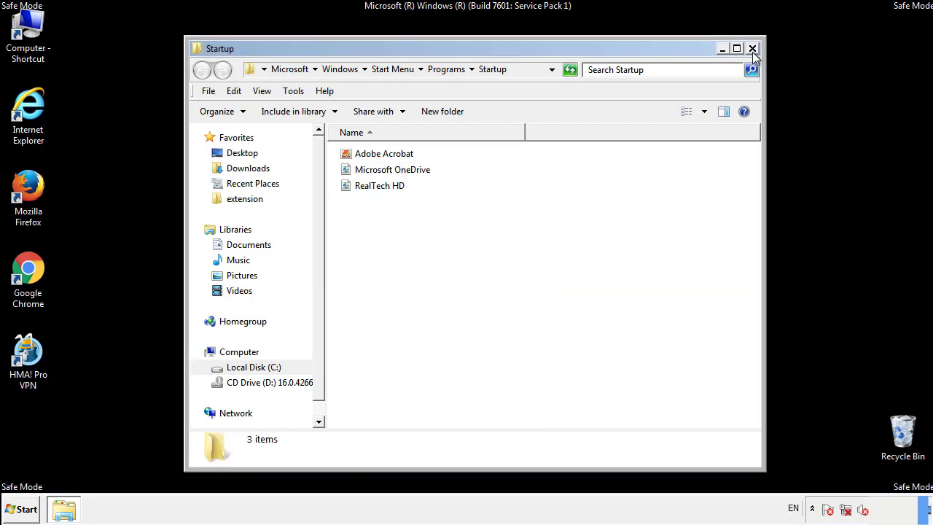
click(753, 48)
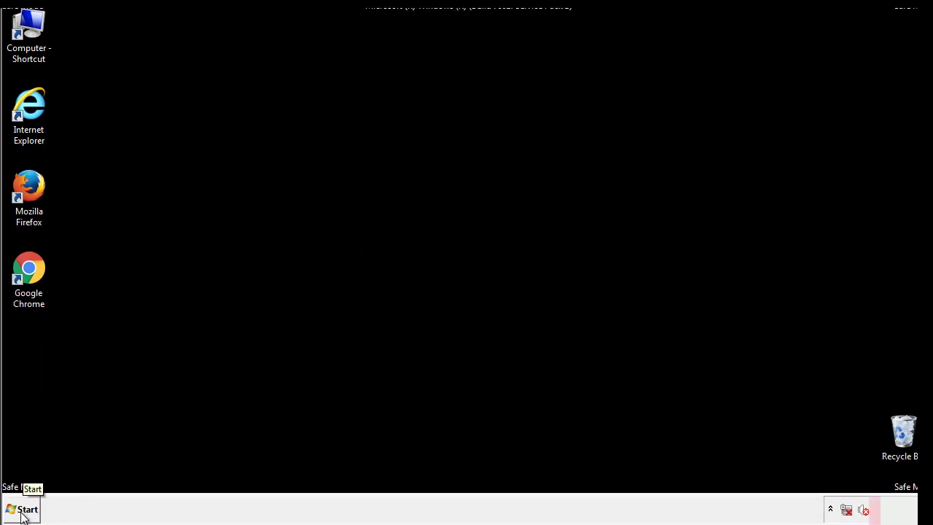
Launch Registry Editor by searching regedit from the Start menu.
click(22, 509)
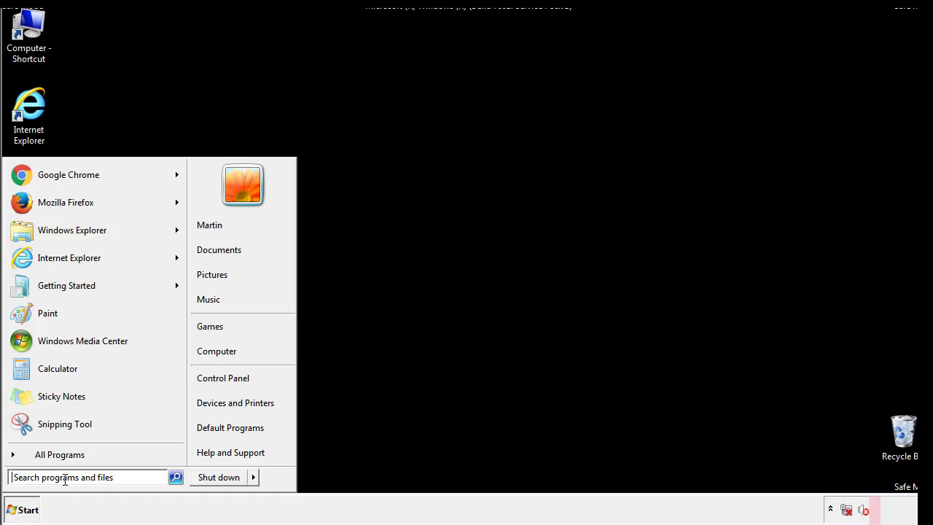
text(reged)
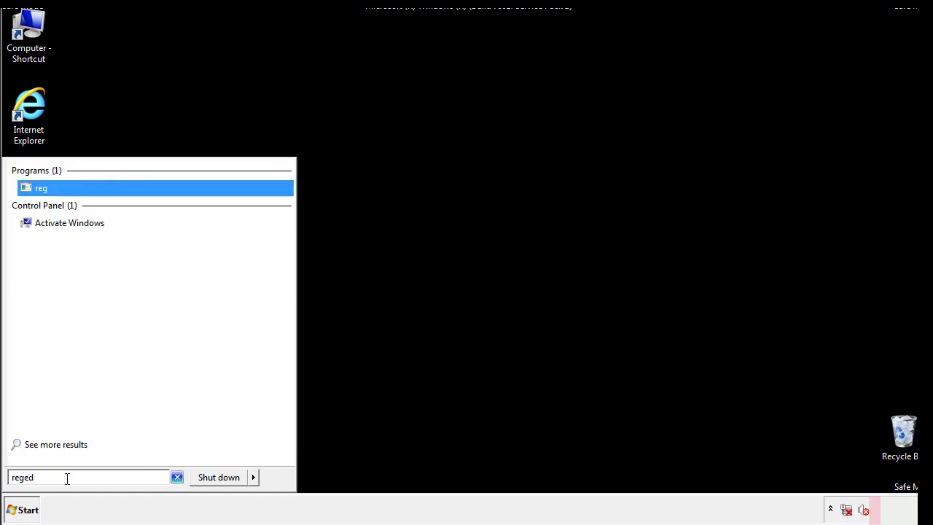
key(Return)
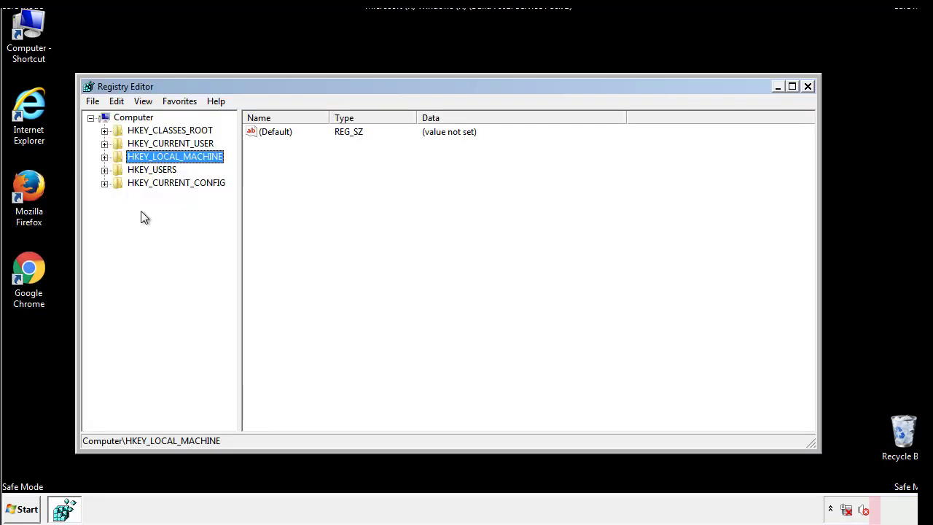
Expand HKEY_LOCAL_MACHINE\SOFTWARE\Microsoft\Windows\CurrentVersion to reveal the Run and RunOnce keys.
click(105, 156)
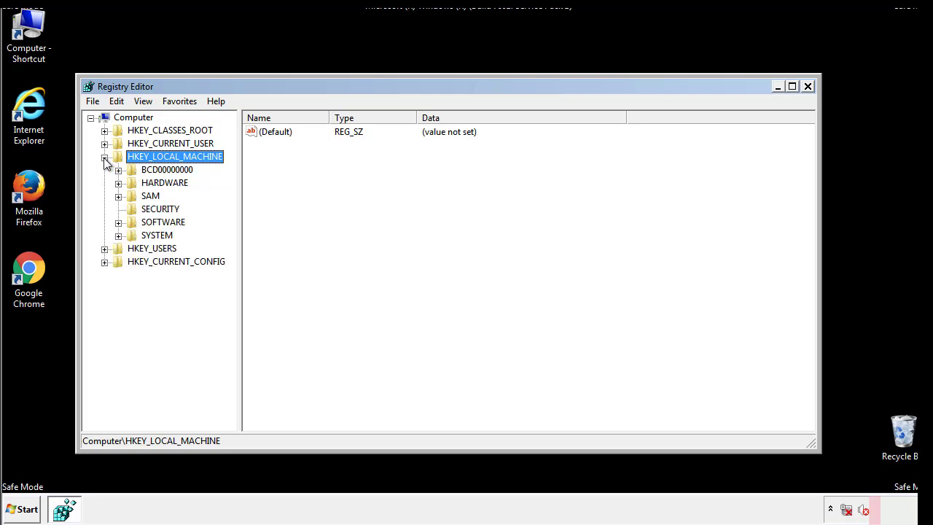
mouse_move(119, 226)
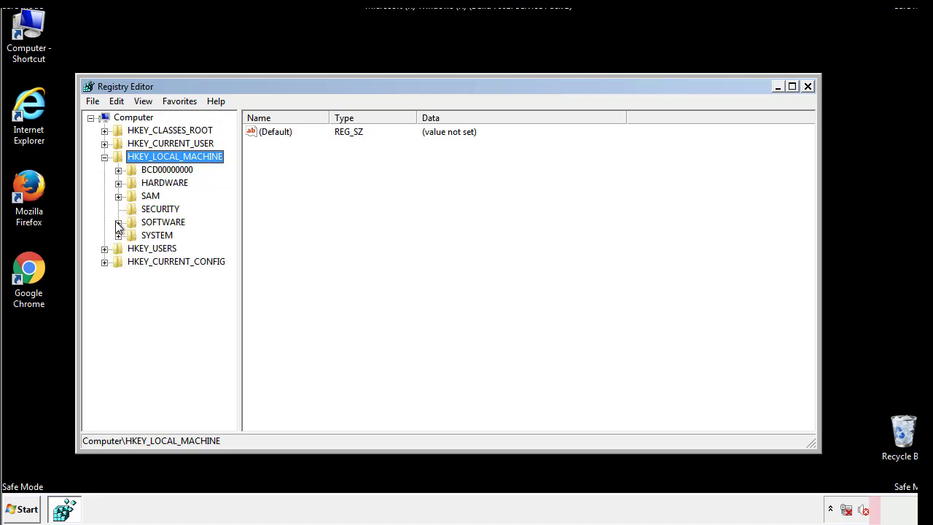
click(119, 222)
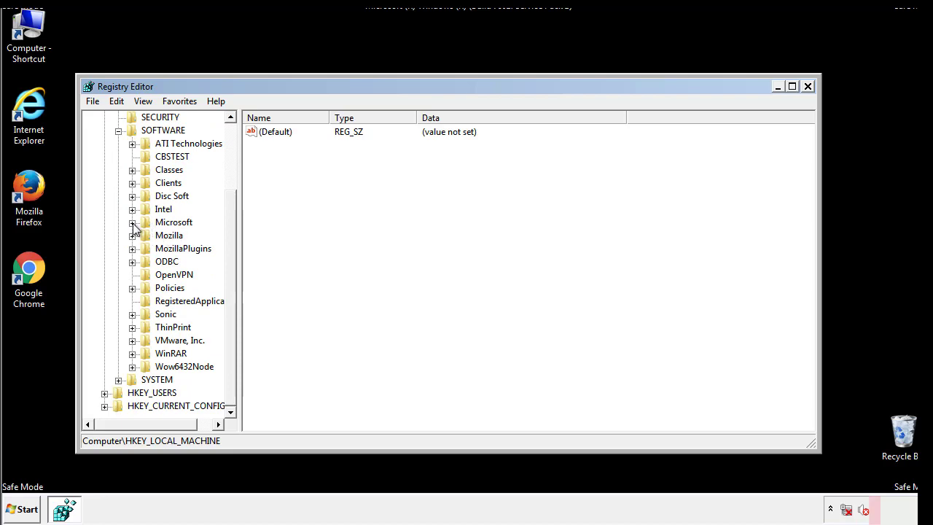
click(133, 223)
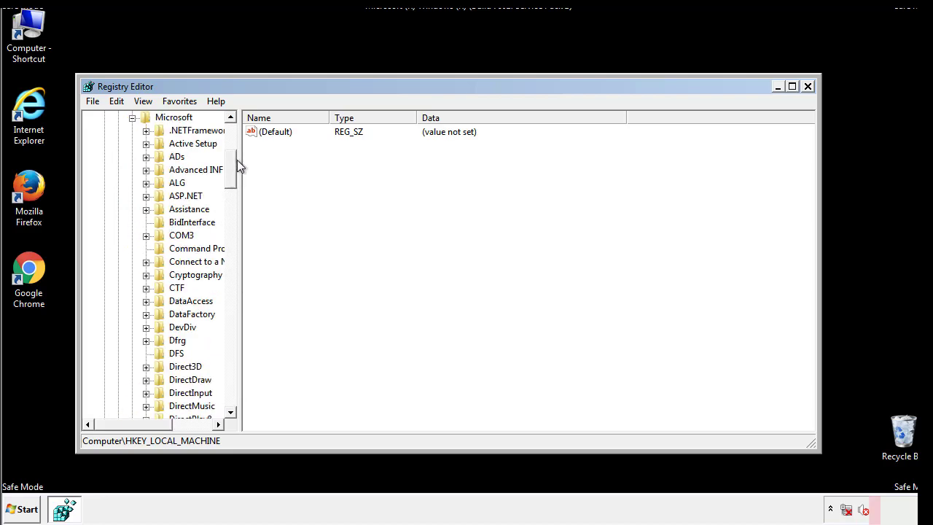
scroll(down, 3)
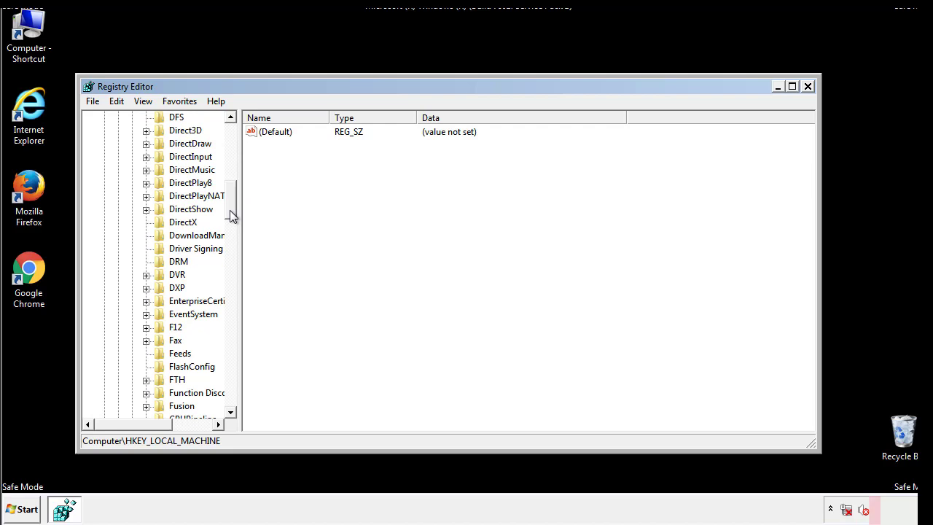
scroll(down, 3)
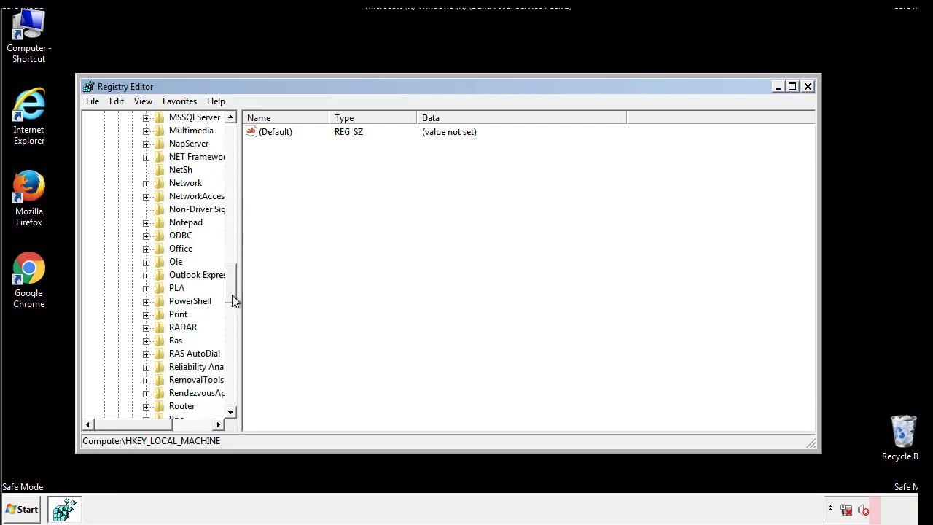
scroll(down, 3)
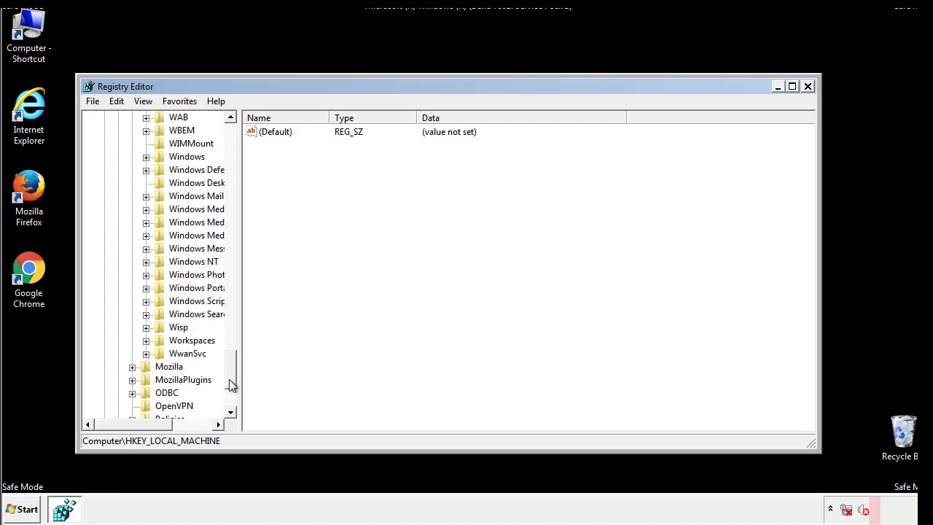
click(146, 222)
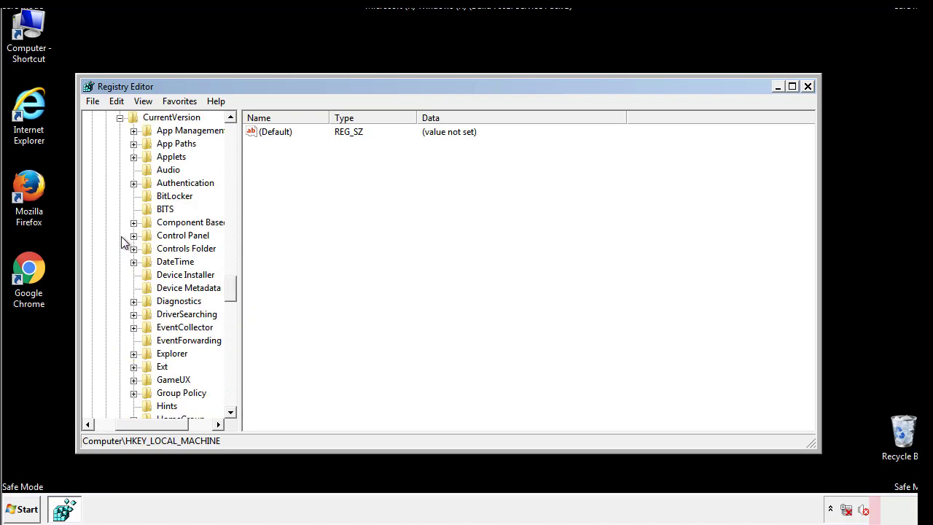
scroll(down, 3)
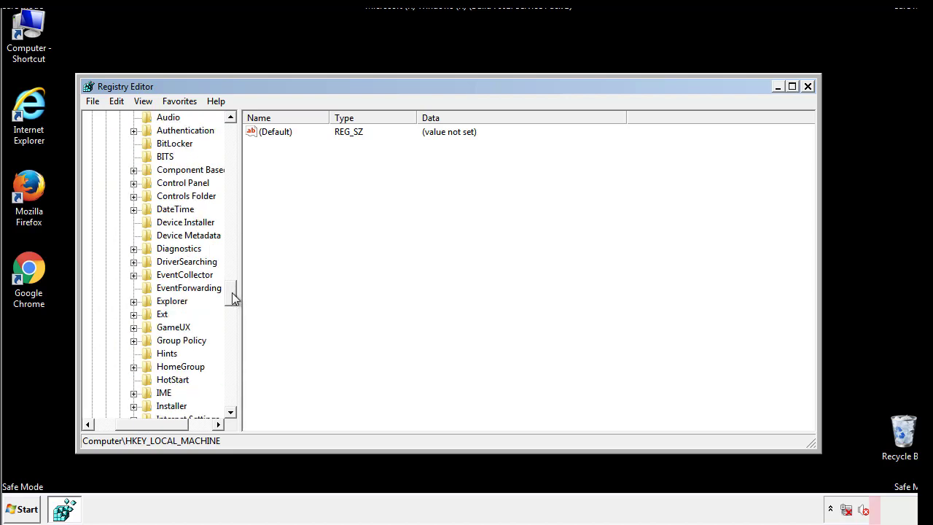
scroll(down, 3)
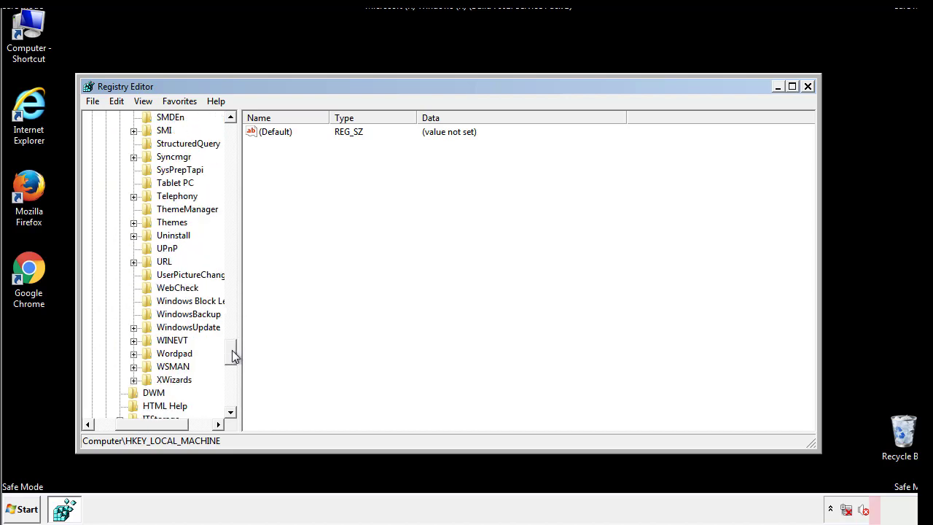
scroll(up, 3)
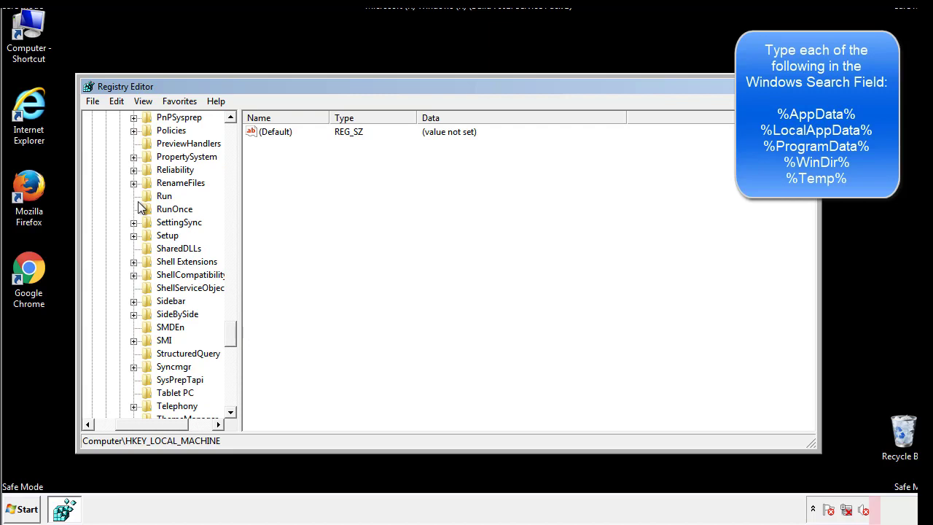
Delete the tappi.loc value from the HKLM Run key, keeping VMware User Process.
click(164, 195)
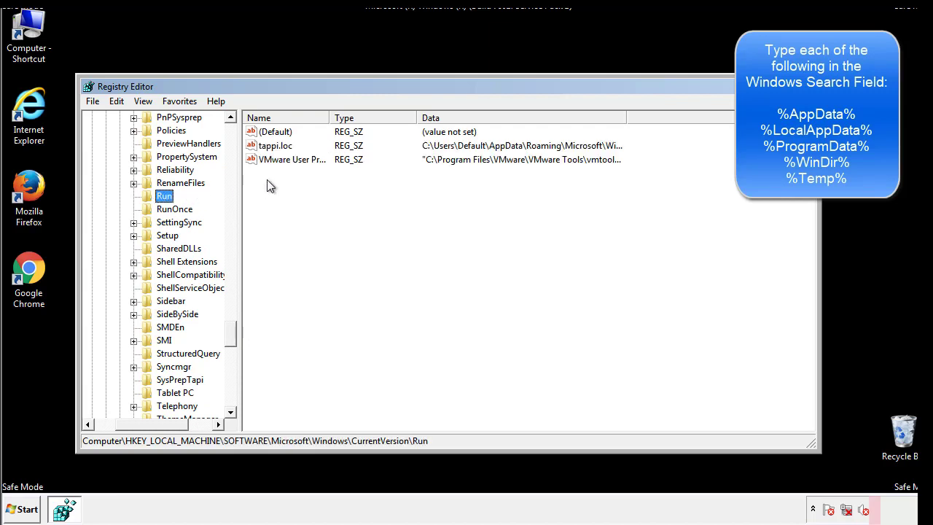
mouse_move(601, 161)
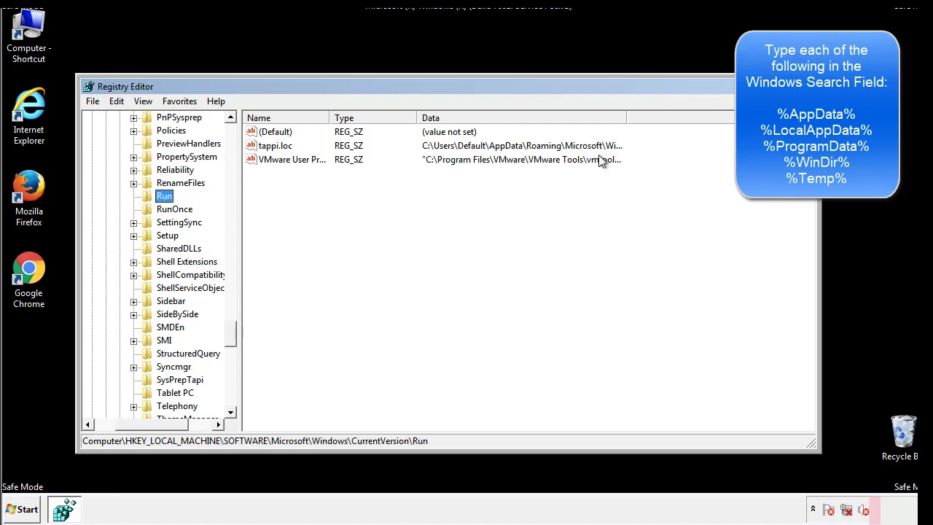
click(275, 145)
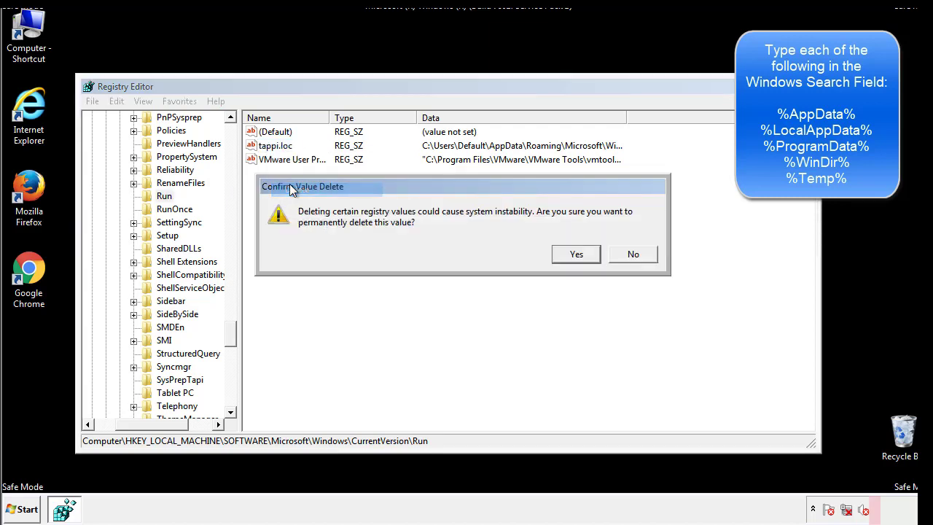
click(575, 254)
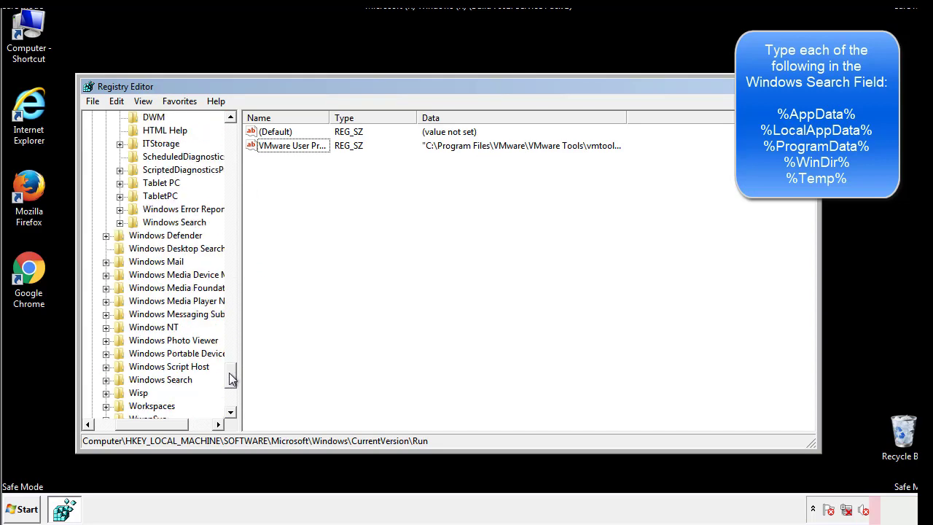
scroll(down, 3)
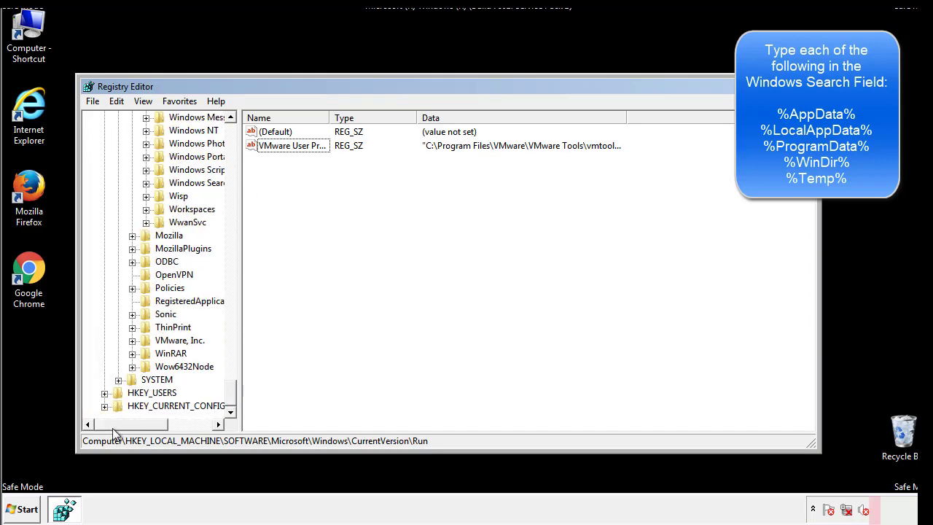
scroll(up, 3)
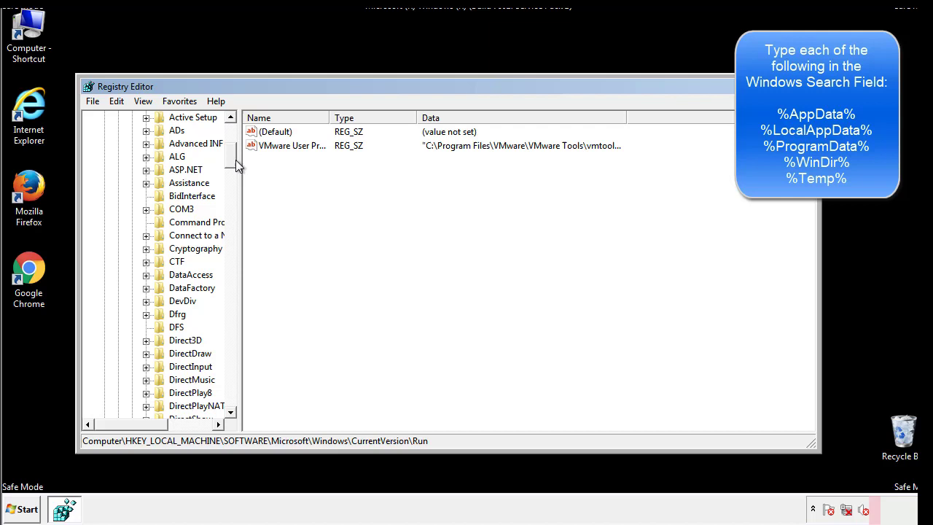
Expand HKEY_CURRENT_USER\Software\Microsoft\Windows\CurrentVersion and inspect the Run key's DAEMON Tools entry.
click(104, 156)
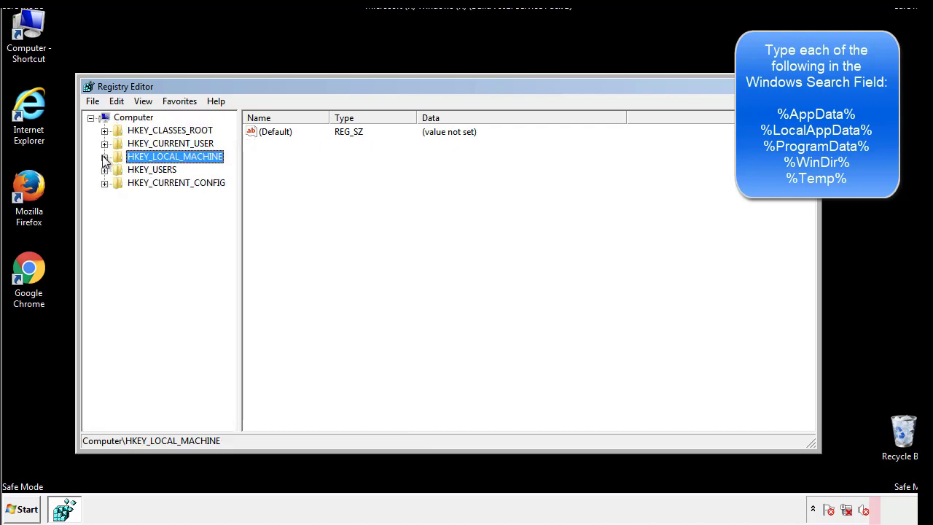
click(104, 143)
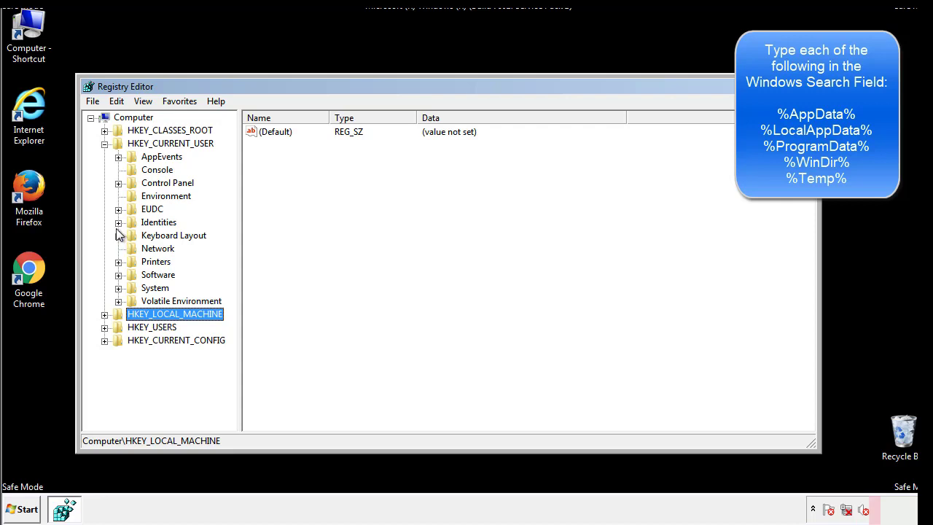
mouse_move(120, 240)
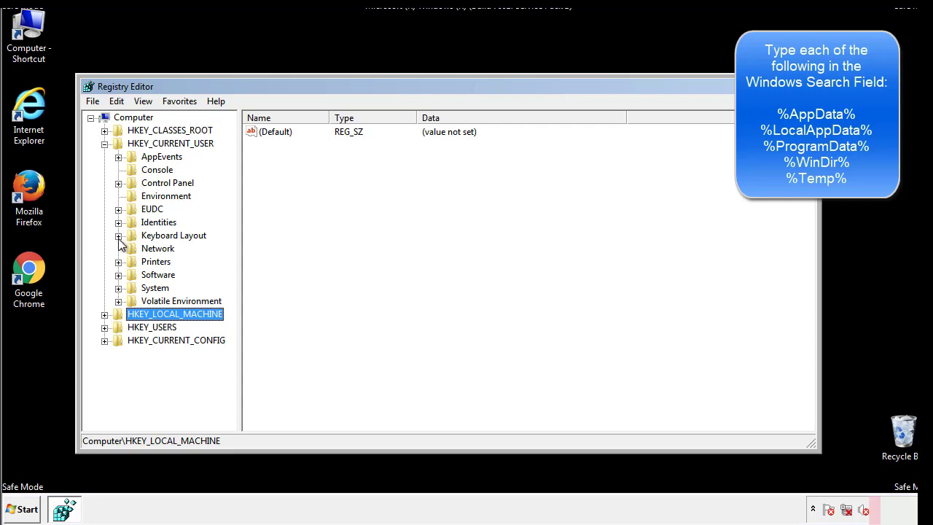
click(118, 274)
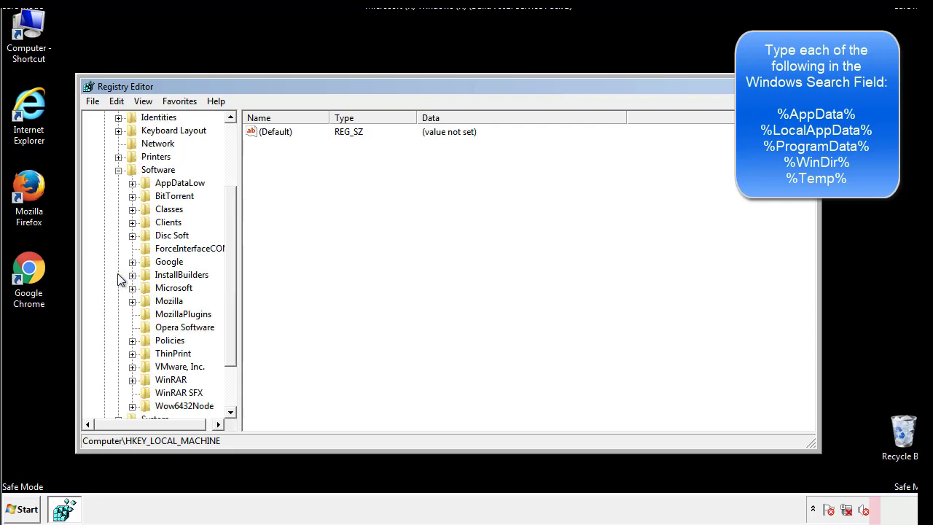
scroll(down, 3)
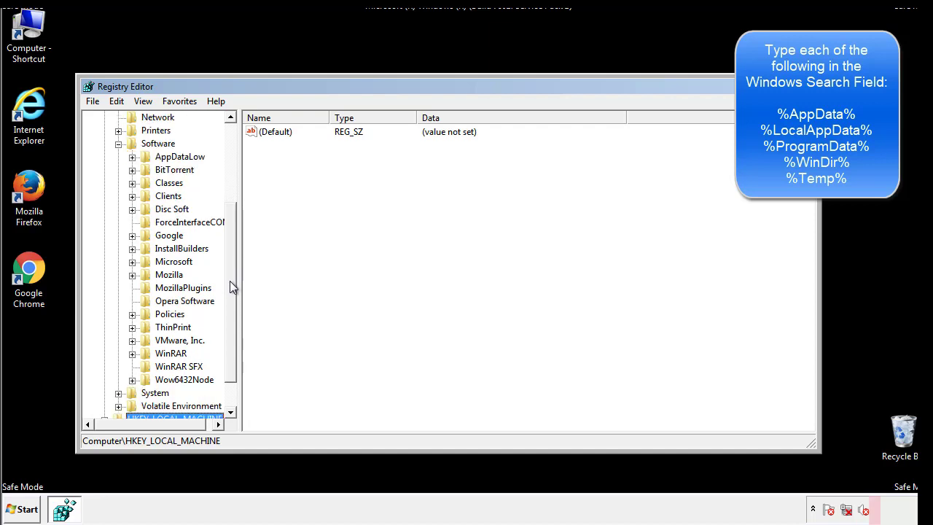
mouse_move(147, 293)
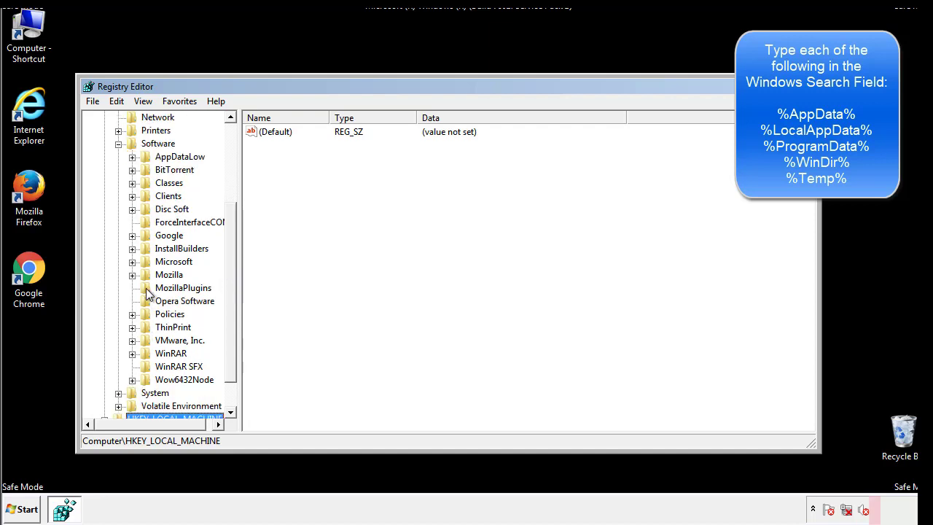
mouse_move(142, 200)
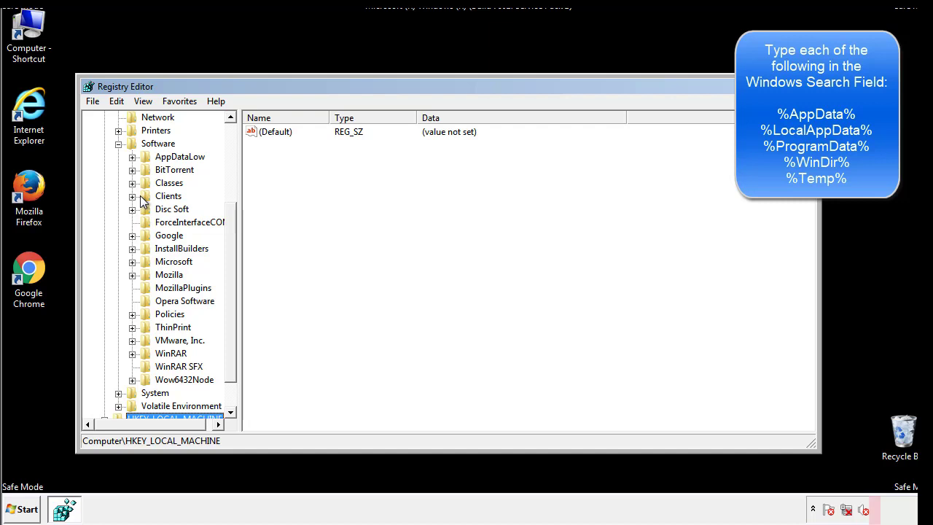
click(132, 260)
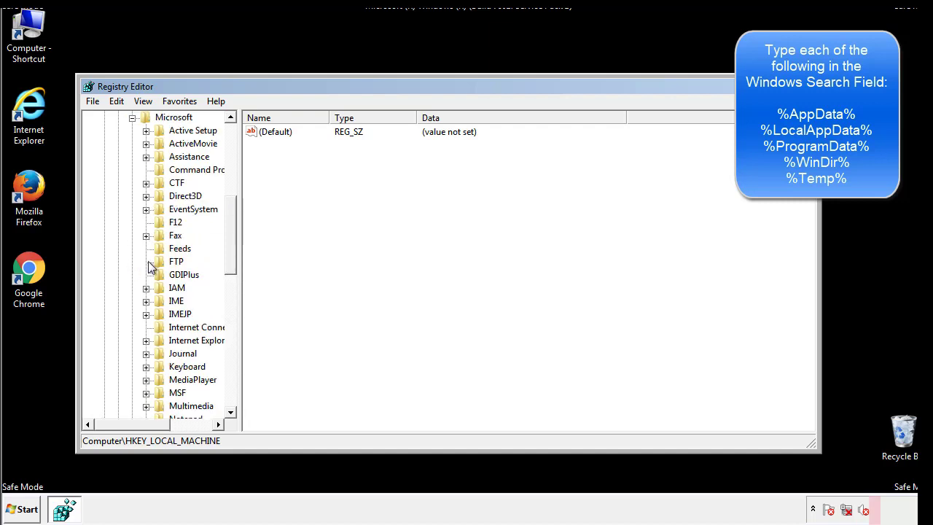
scroll(down, 3)
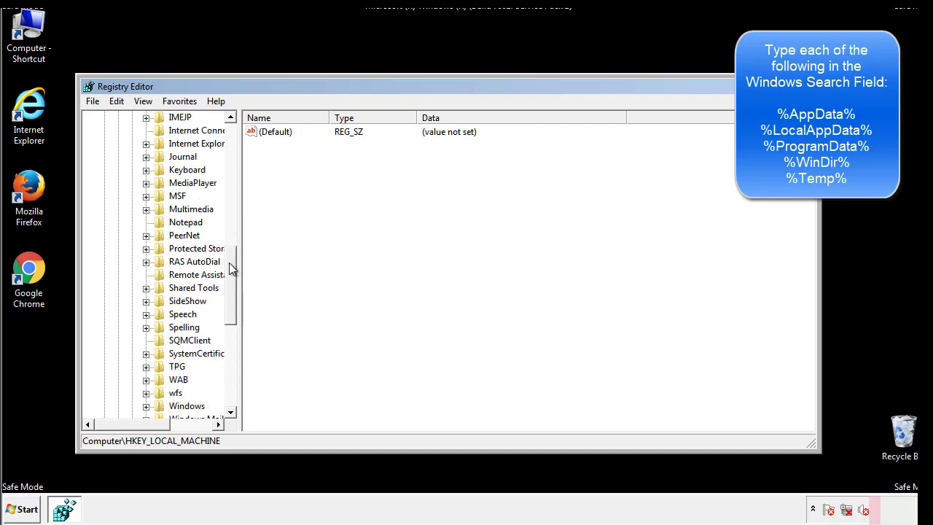
scroll(down, 3)
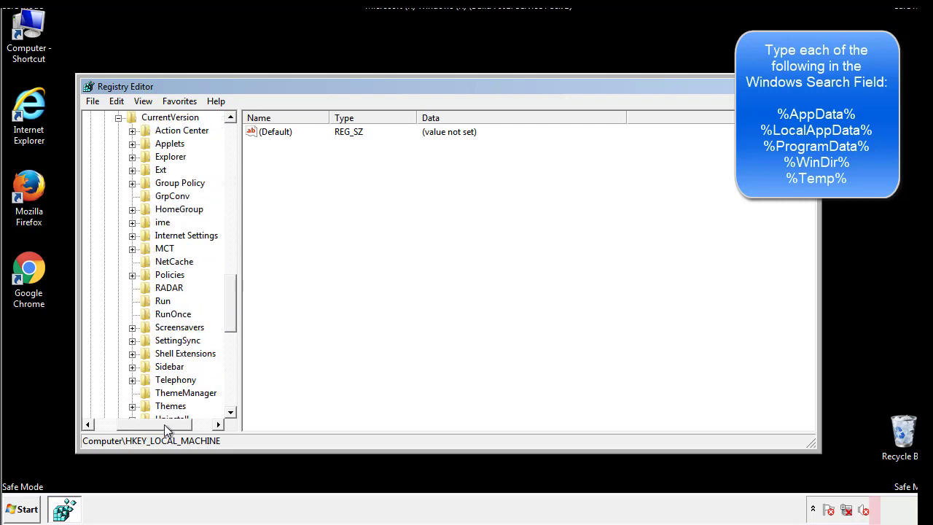
click(163, 301)
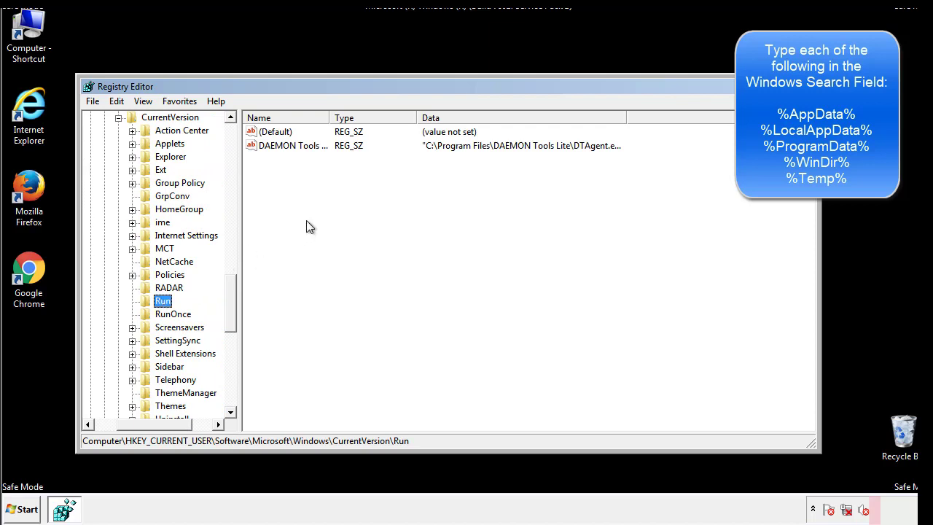
mouse_move(302, 159)
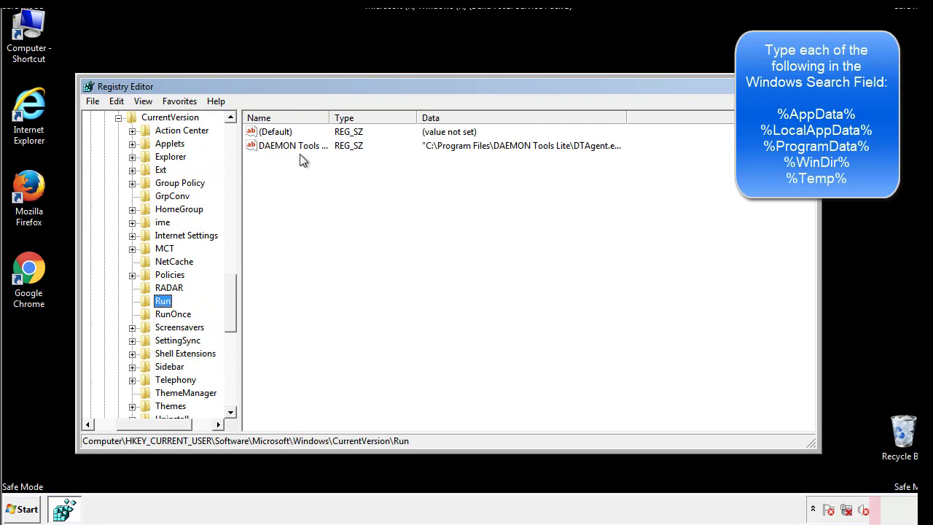
mouse_move(399, 171)
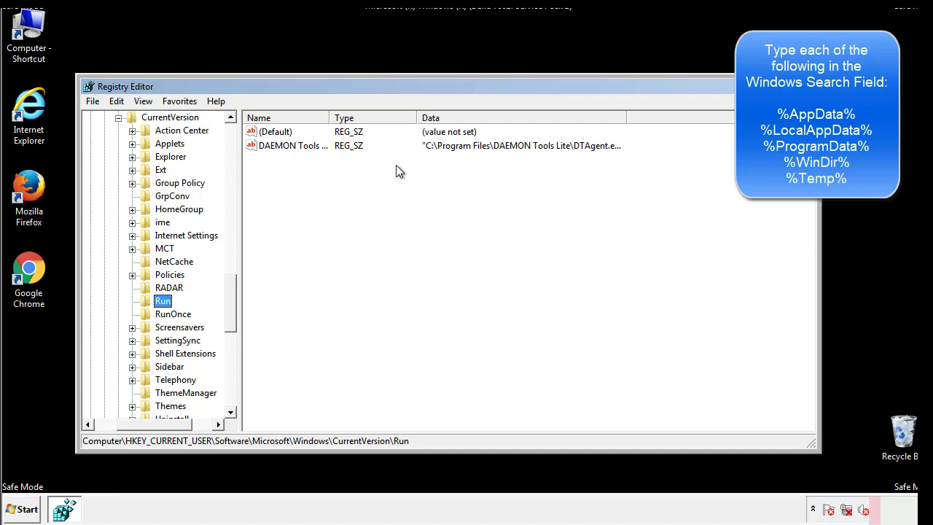
click(277, 131)
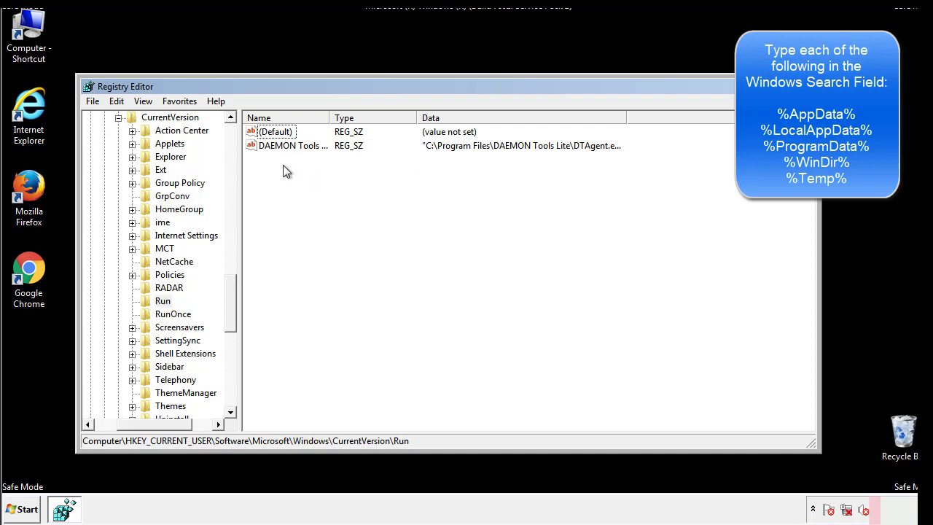
mouse_move(337, 172)
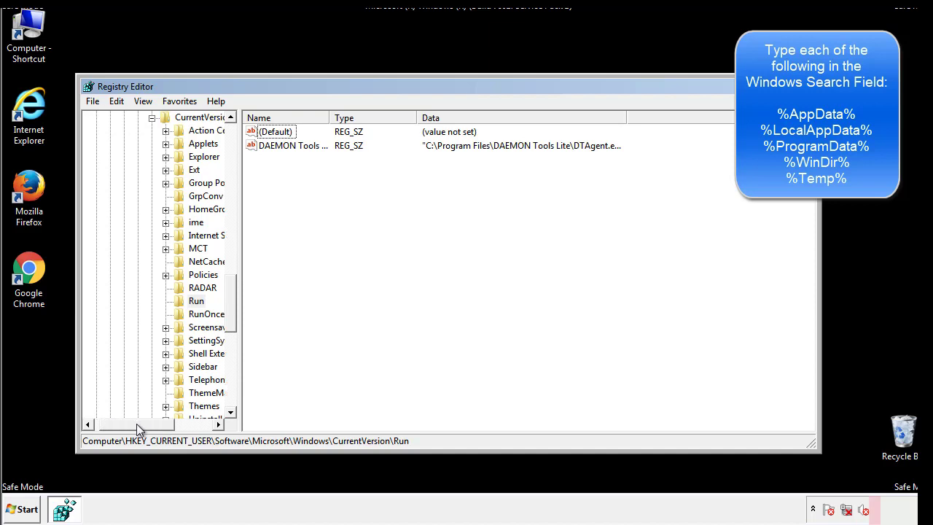
scroll(up, 3)
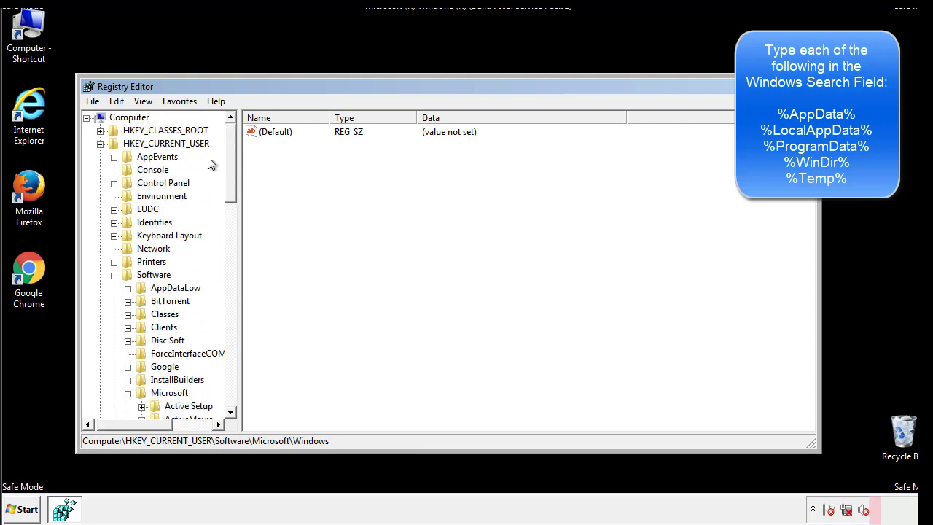
Find %temp% in the registry, landing on the Temporary Files key with Folder %TEMP%.
click(116, 101)
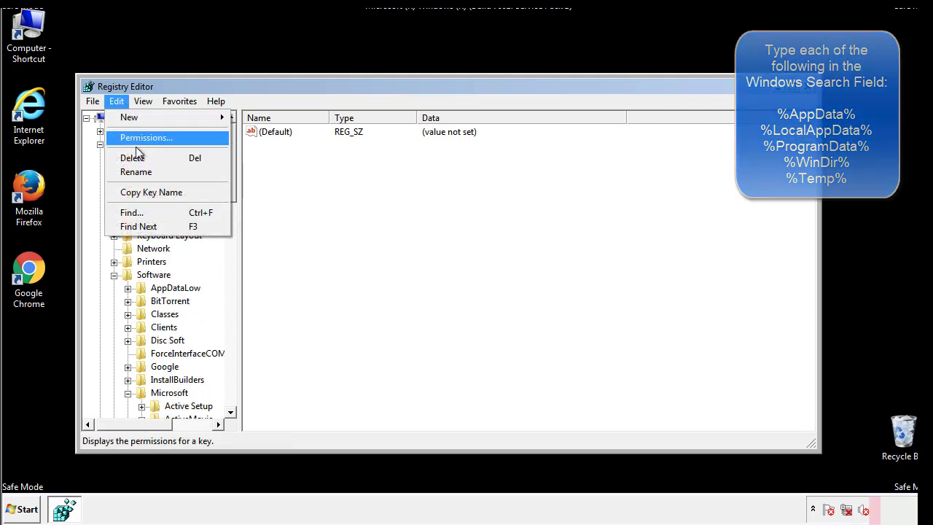
click(131, 212)
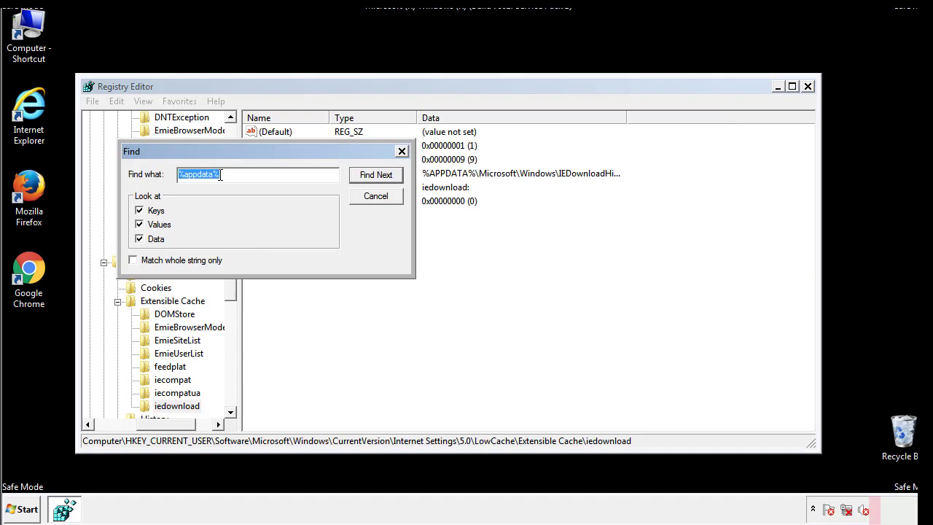
text(%t)
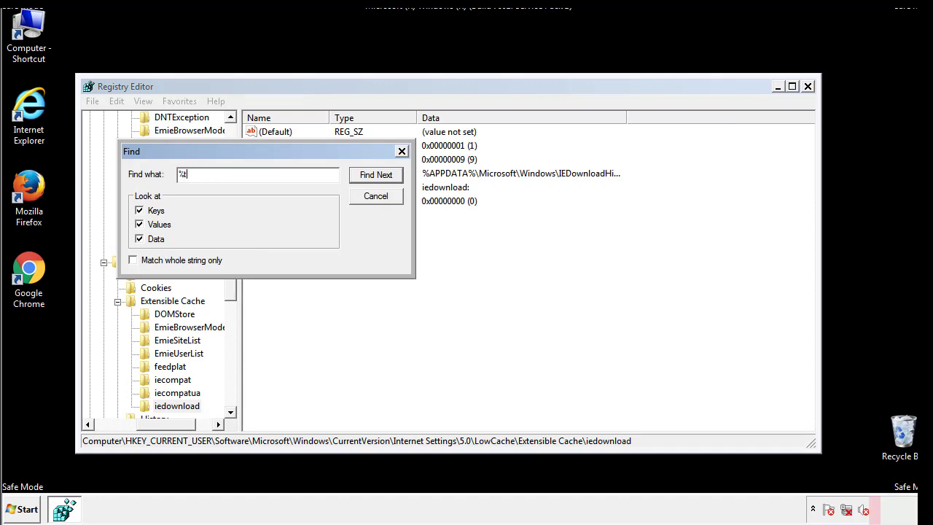
text(temp%)
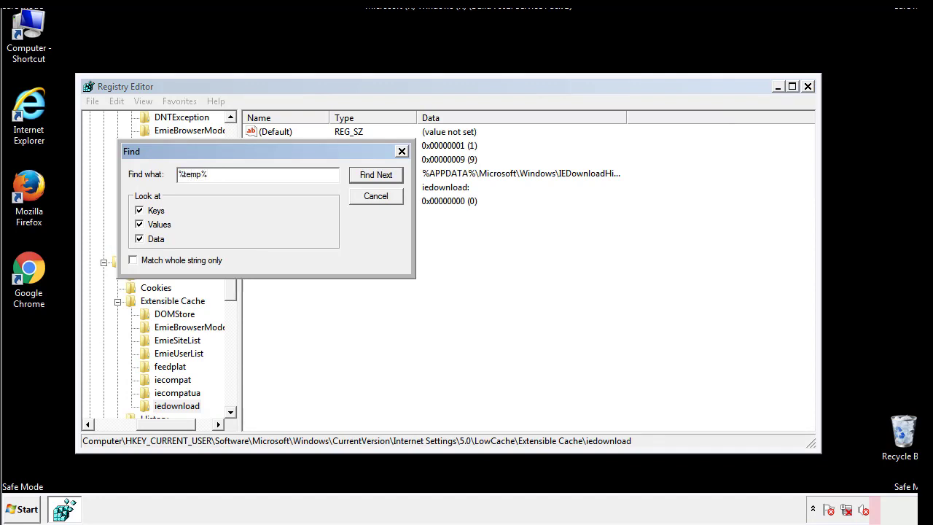
click(375, 174)
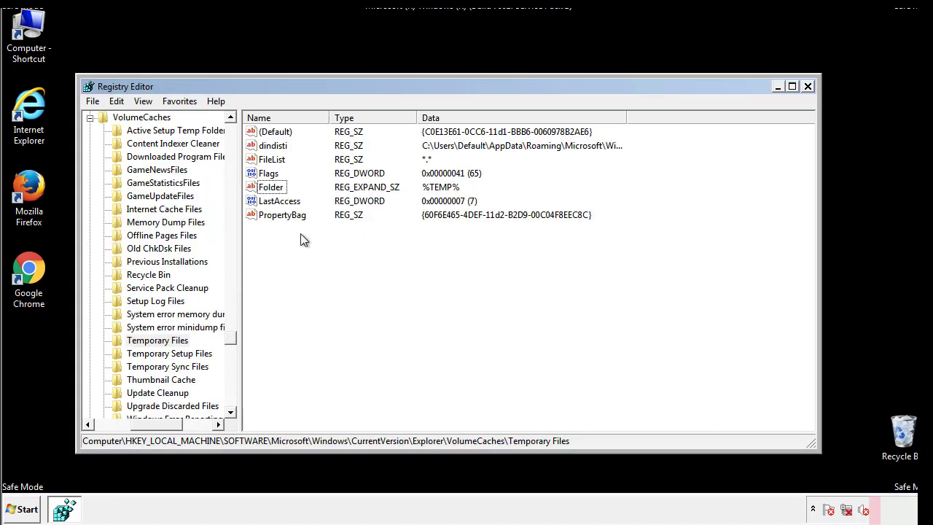
Delete all Temporary Files values except Default, then close Registry Editor.
key(ctrl+a)
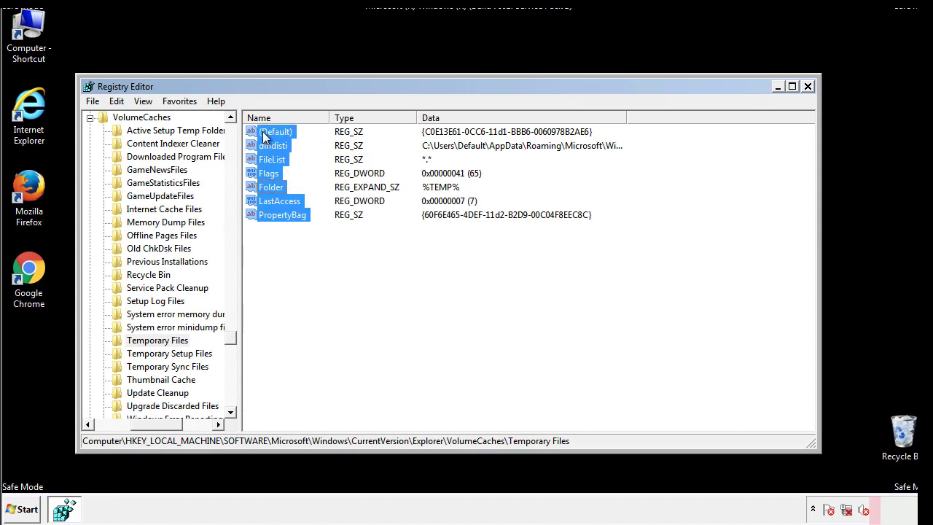
right_click(274, 131)
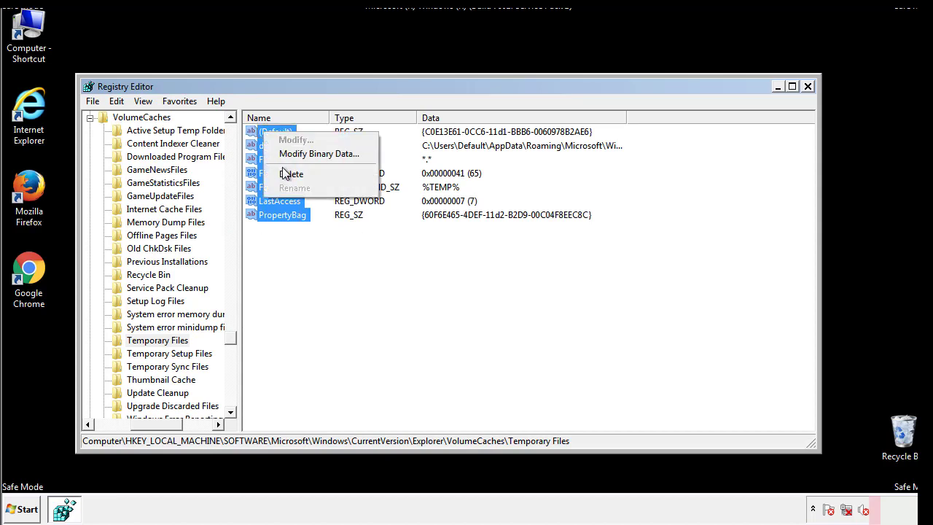
click(292, 174)
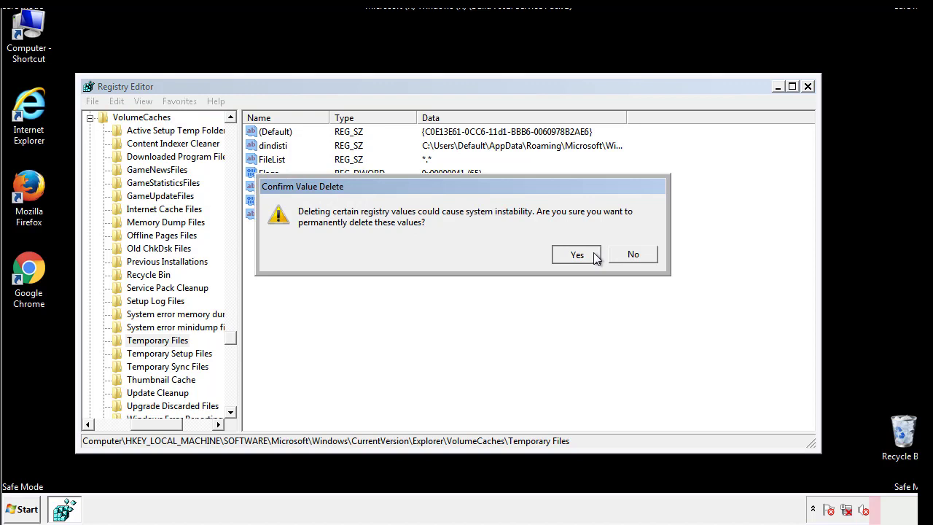
click(576, 254)
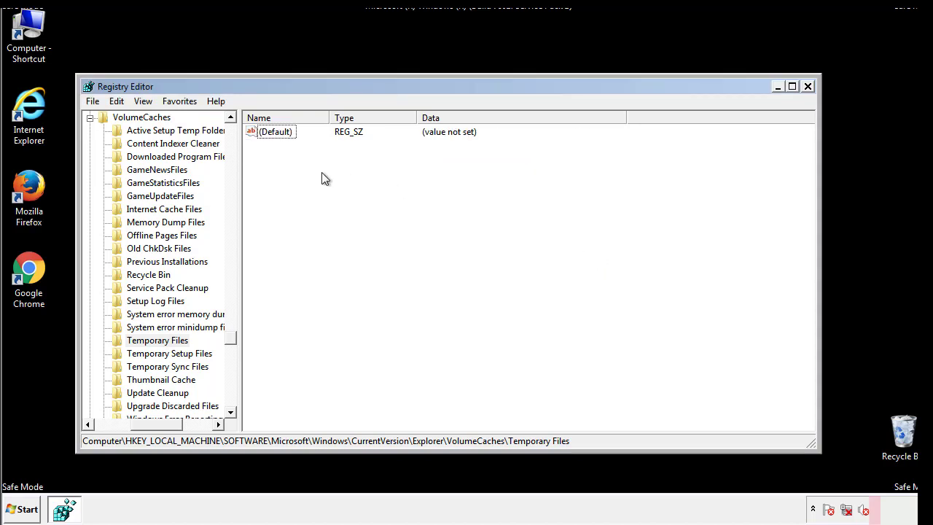
mouse_move(807, 86)
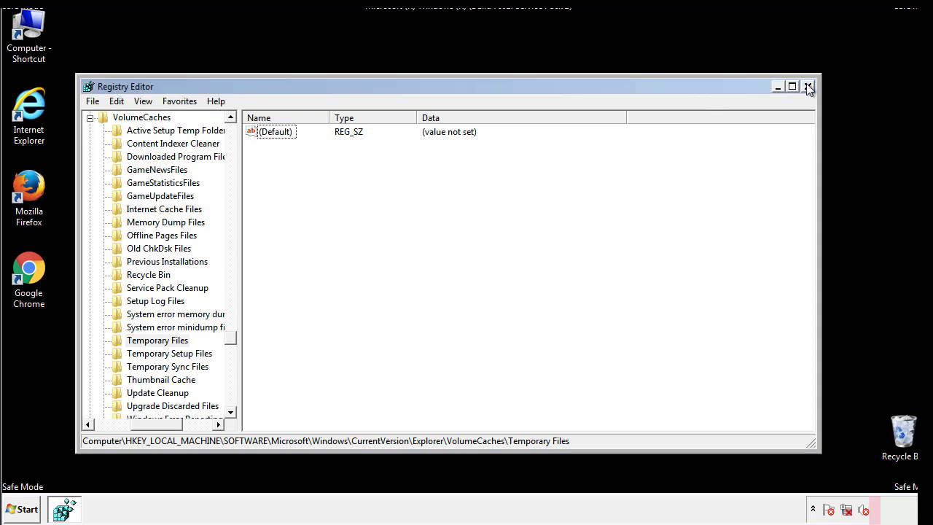
click(808, 87)
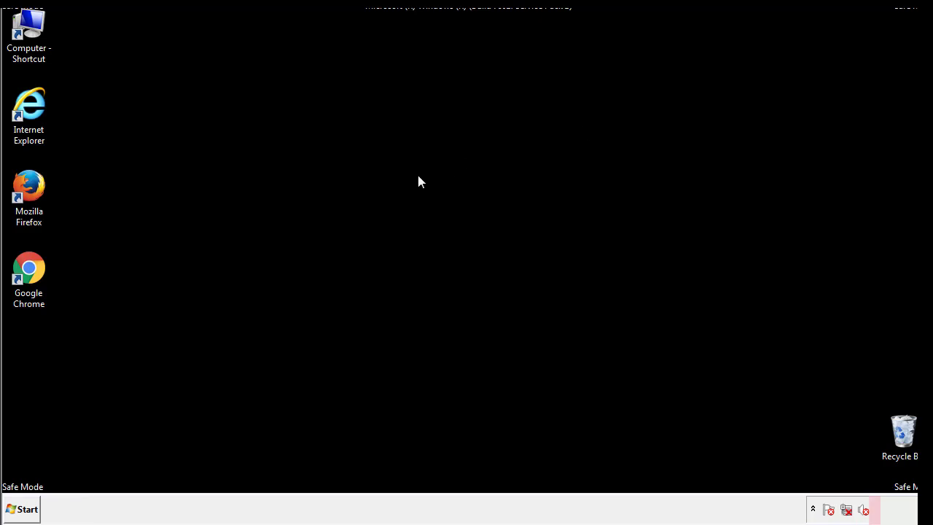
mouse_move(39, 365)
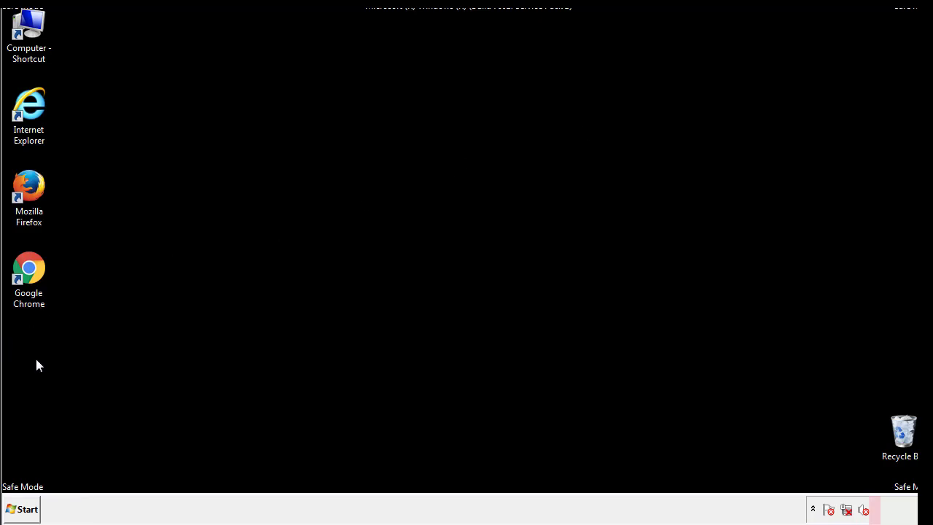
Run msconfig from the Start menu search to open System Configuration.
click(21, 509)
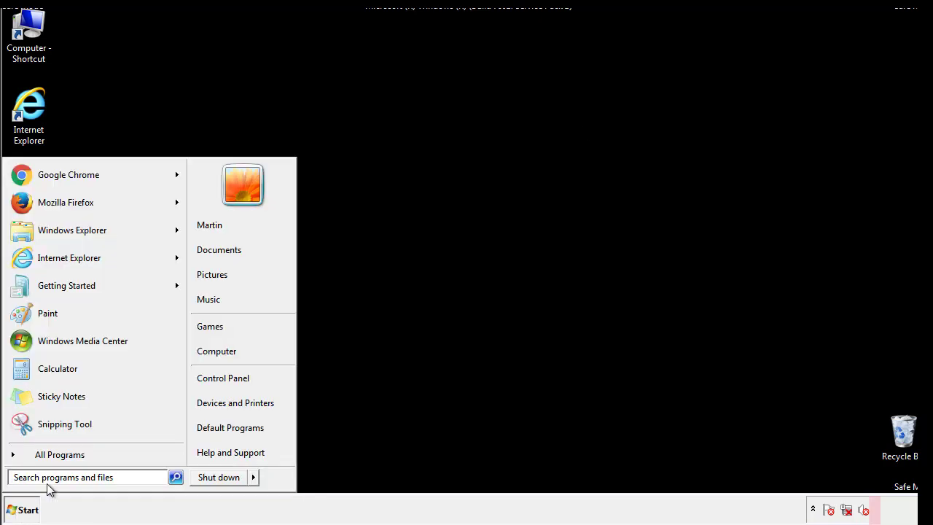
text(mscon)
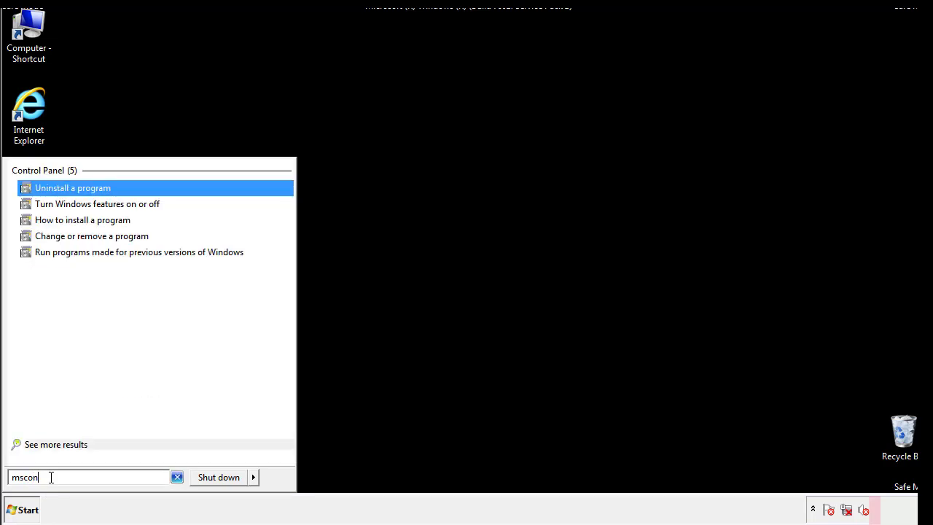
text(fig)
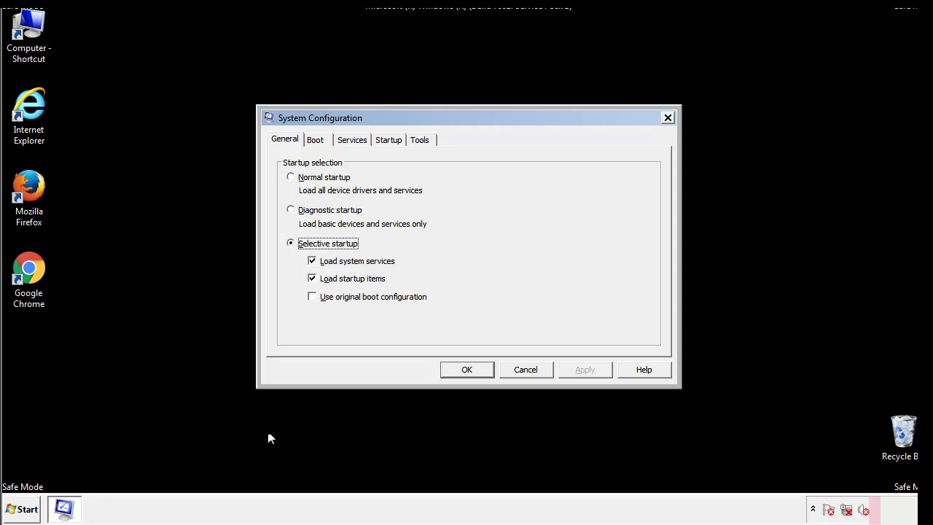
Uncheck Safe boot on the Boot tab, apply with OK, and restart now.
click(315, 140)
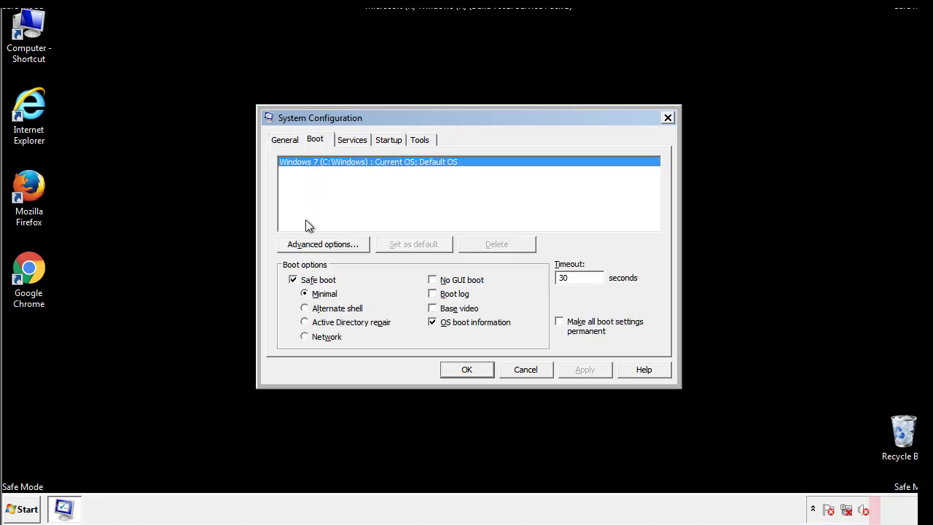
click(293, 280)
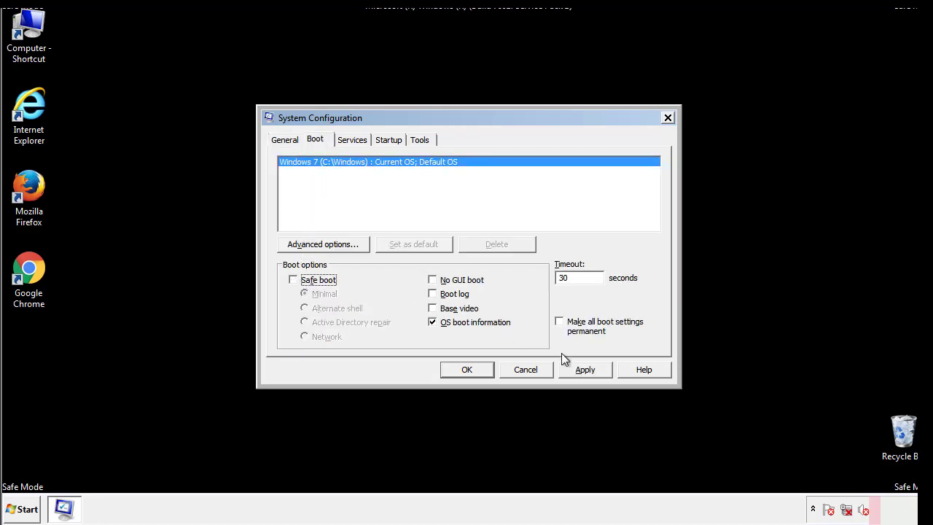
click(467, 369)
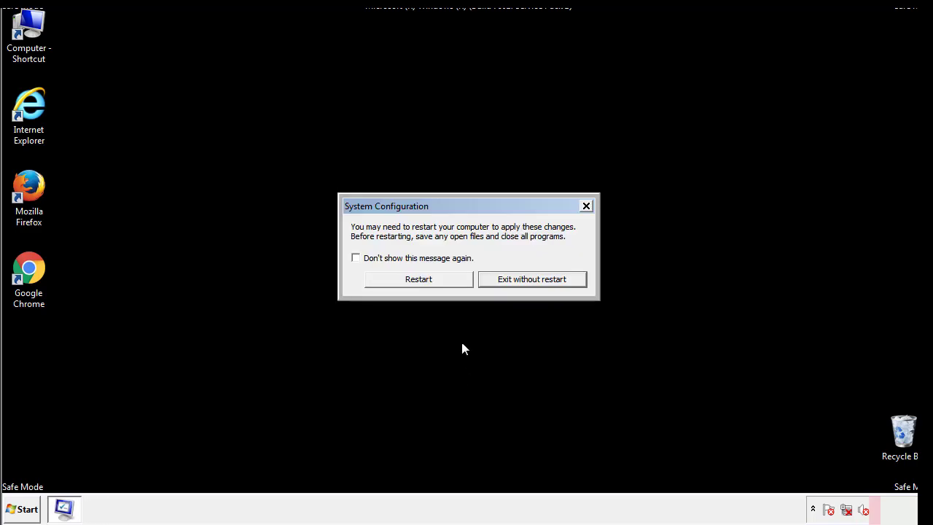
click(419, 278)
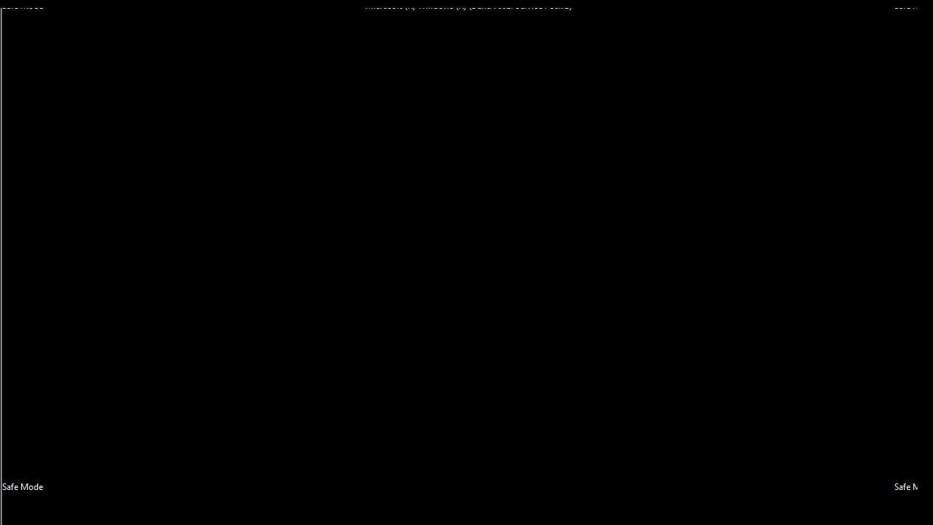